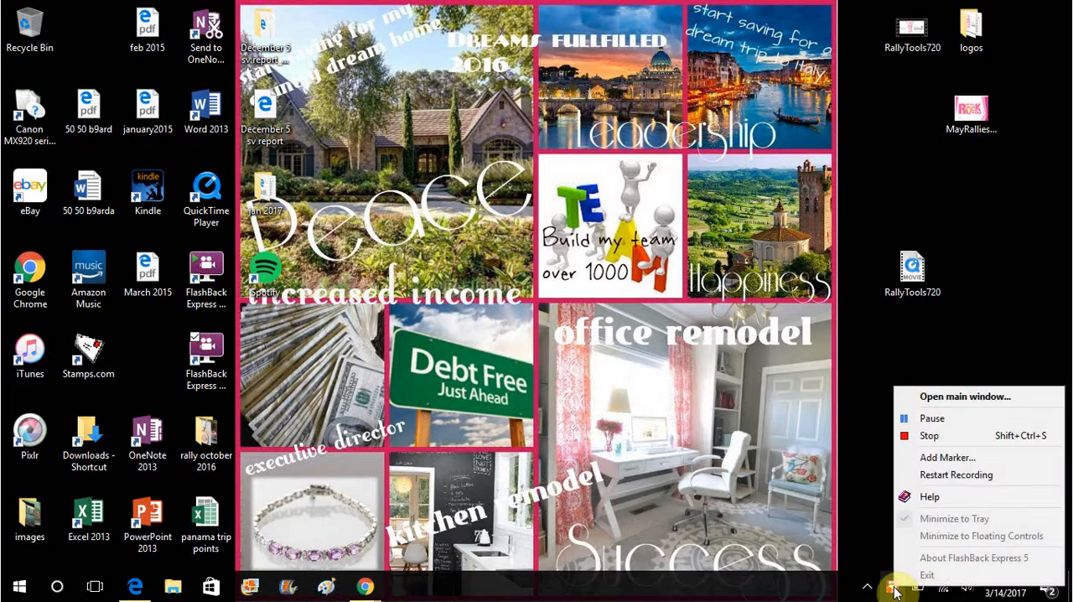
pyautogui.moveTo(936, 480)
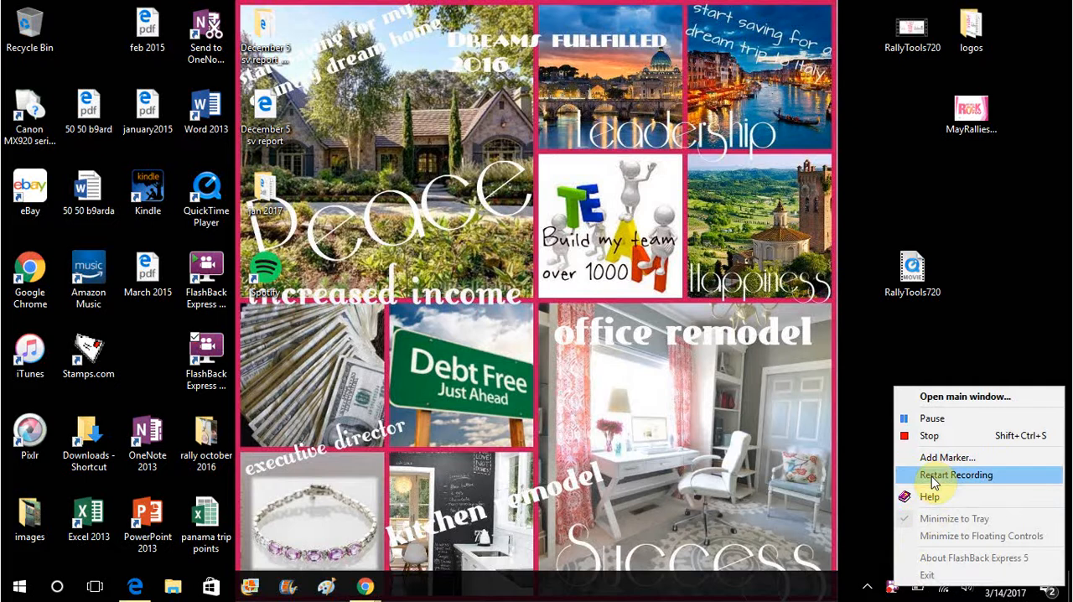
pyautogui.moveTo(932, 436)
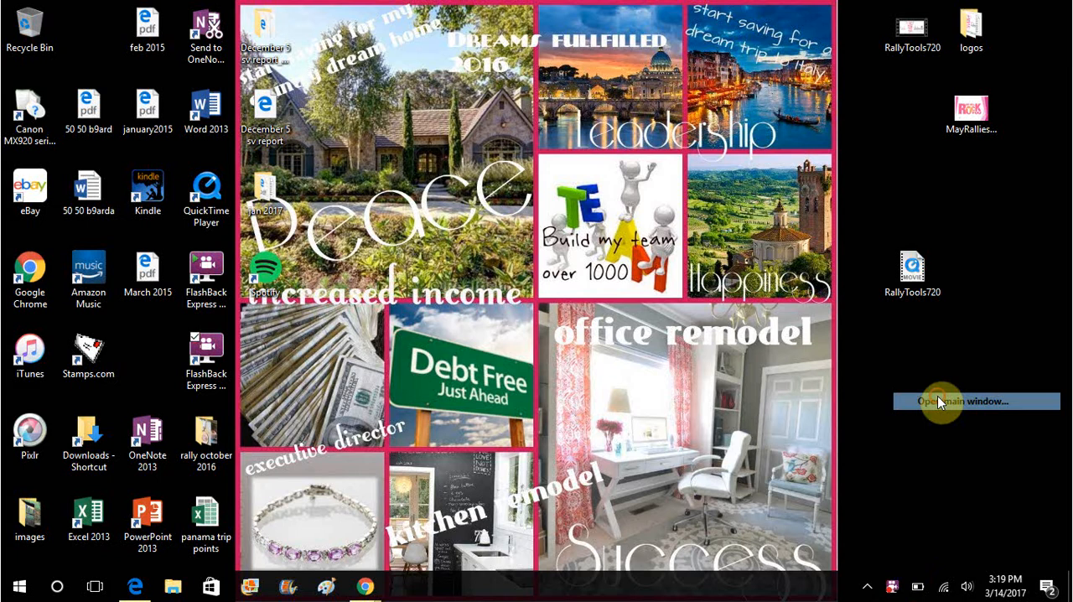
# - Bring up FlashBack Express 5's main recorder window from the tray icon
pyautogui.click(939, 401)
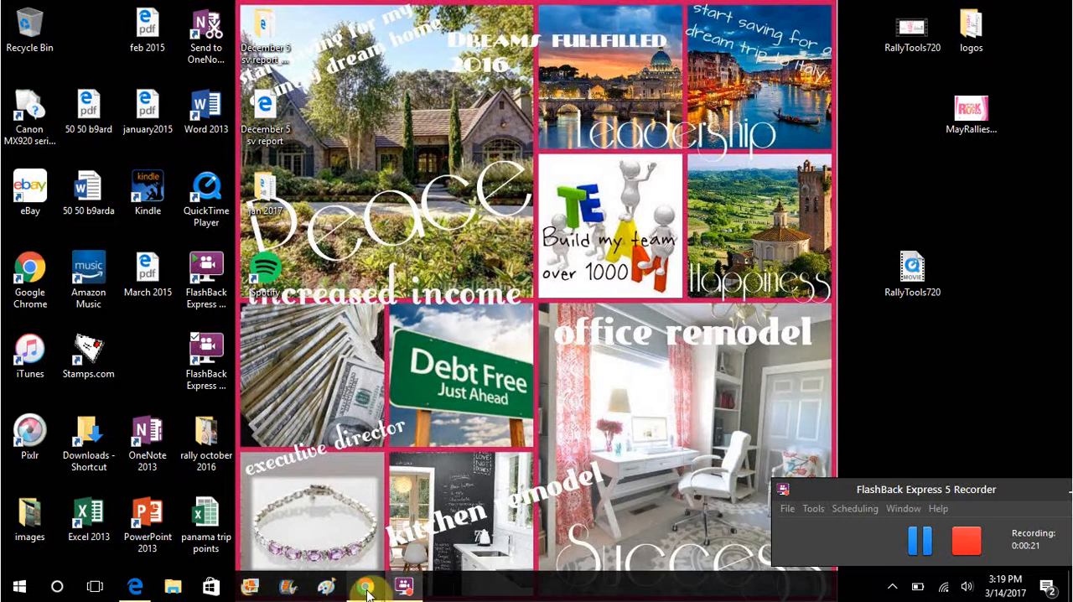
pyautogui.moveTo(365, 587)
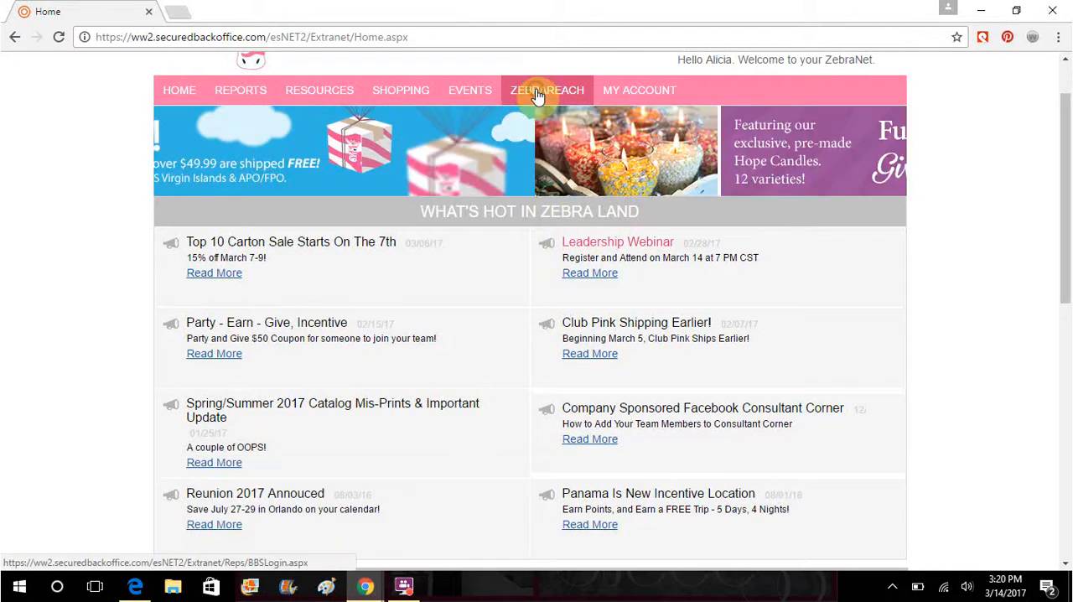
# - Launch the ZebraREACH site from the ZebraNet navigation bar into a new tab
pyautogui.click(546, 91)
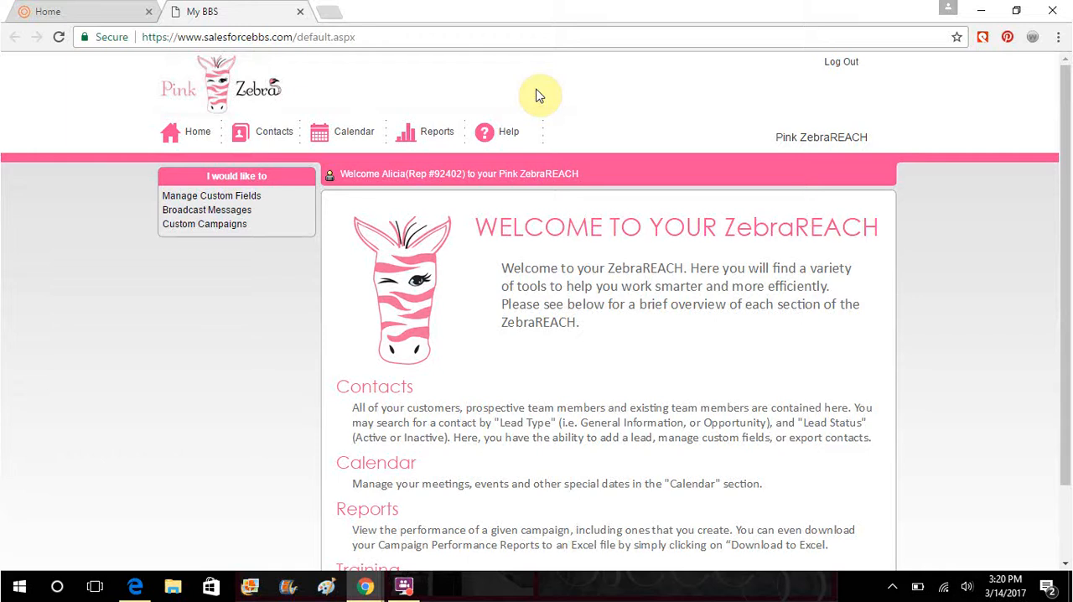
pyautogui.moveTo(166, 80)
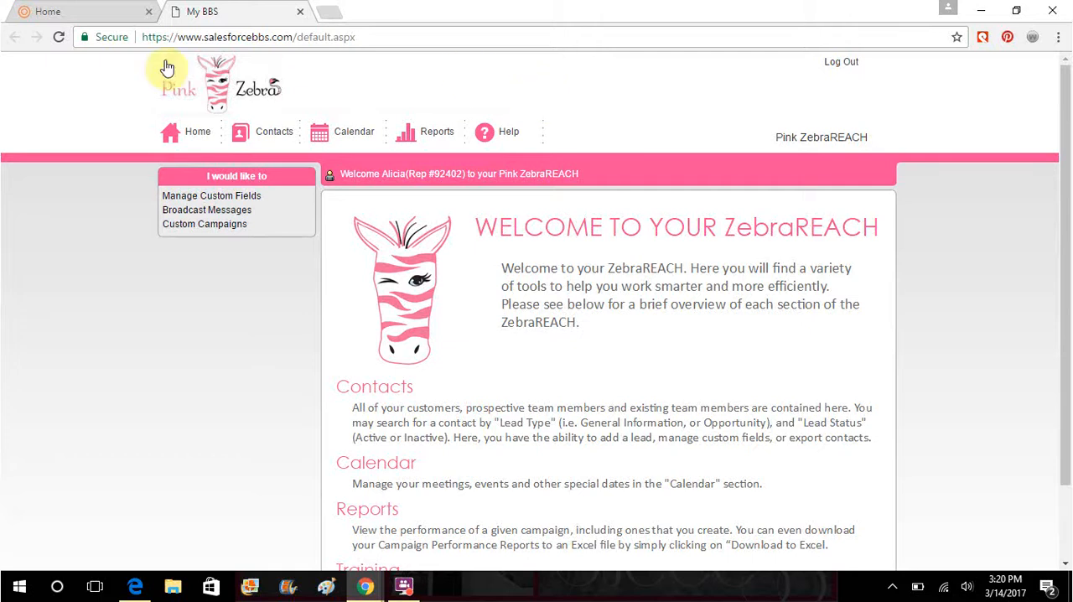
pyautogui.moveTo(272, 131)
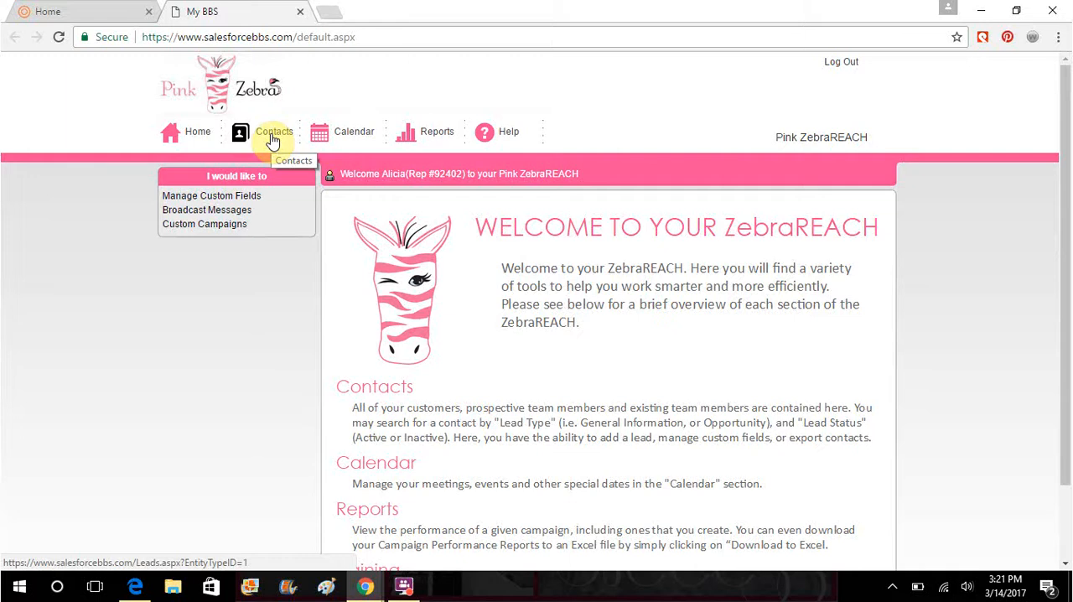
pyautogui.moveTo(245, 158)
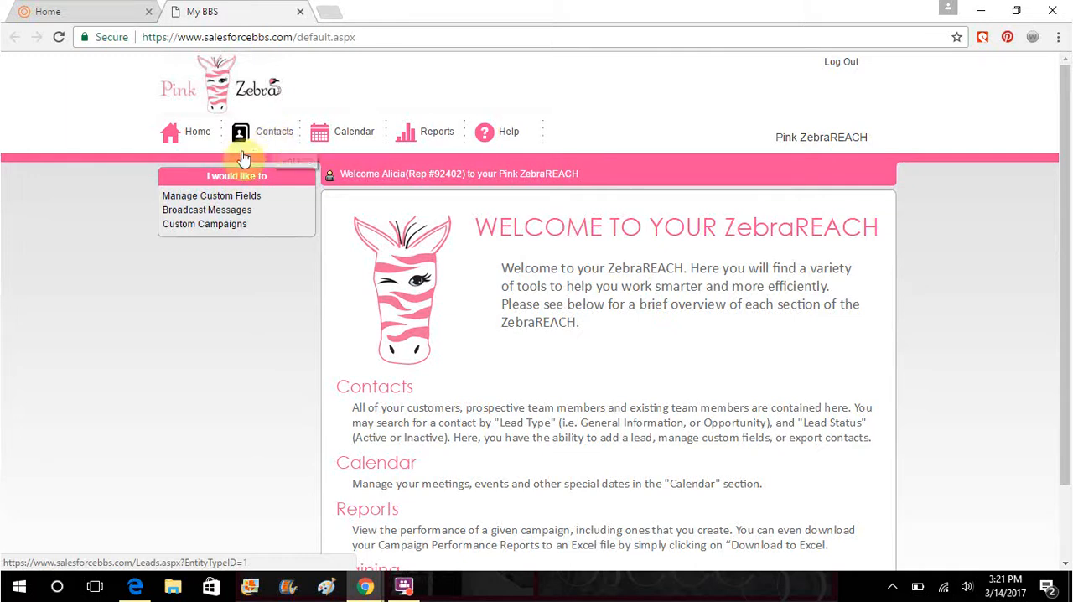
# - Go to the Contacts section from the ZebraREACH welcome page
pyautogui.click(275, 130)
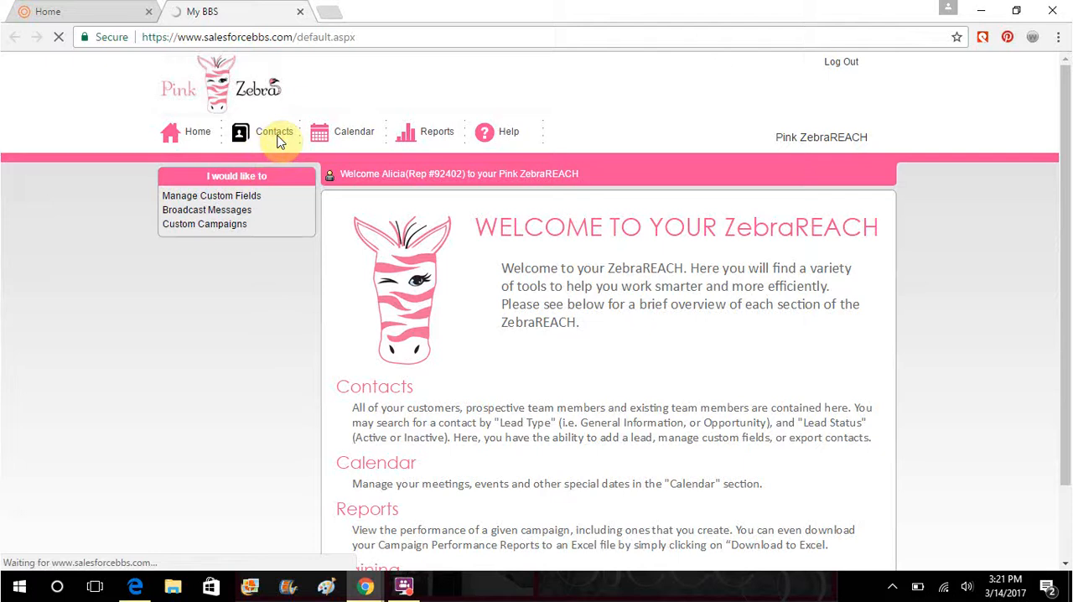
# - Load the Leads Manager list of contacts with their lead types and statuses
pyautogui.click(275, 131)
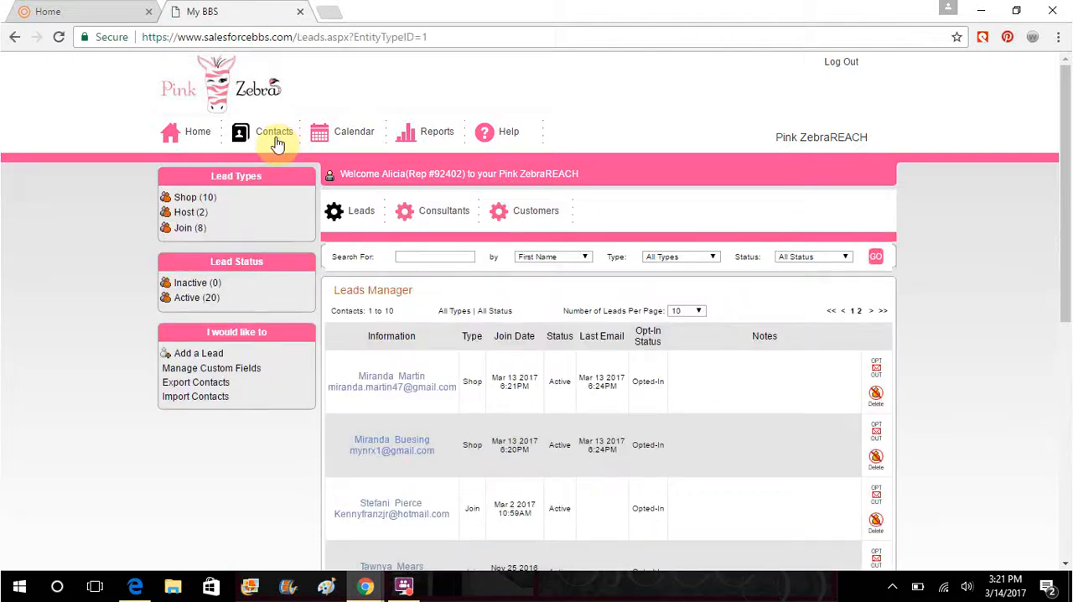
pyautogui.moveTo(191, 359)
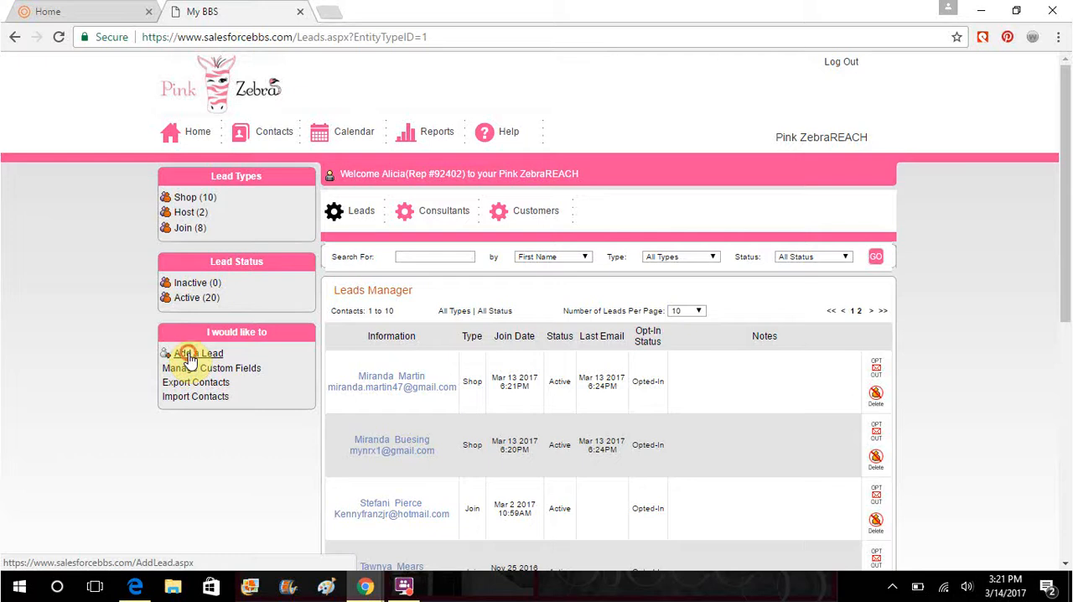
# - Start an Add a Lead form with type Host (after first picking Join) and the disclaimer agreed
pyautogui.click(198, 352)
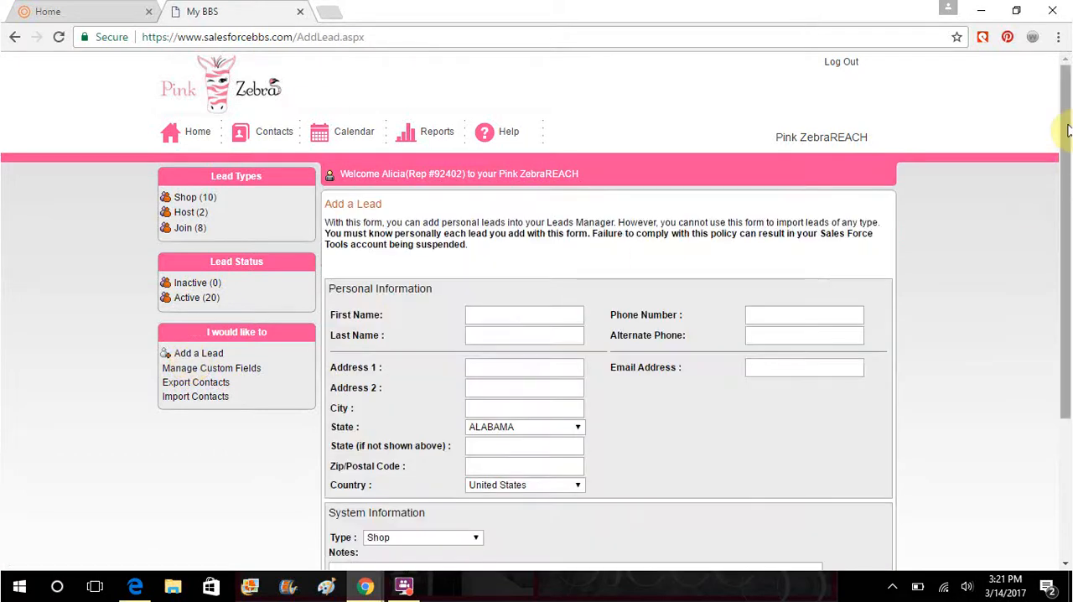
pyautogui.scroll(-3)
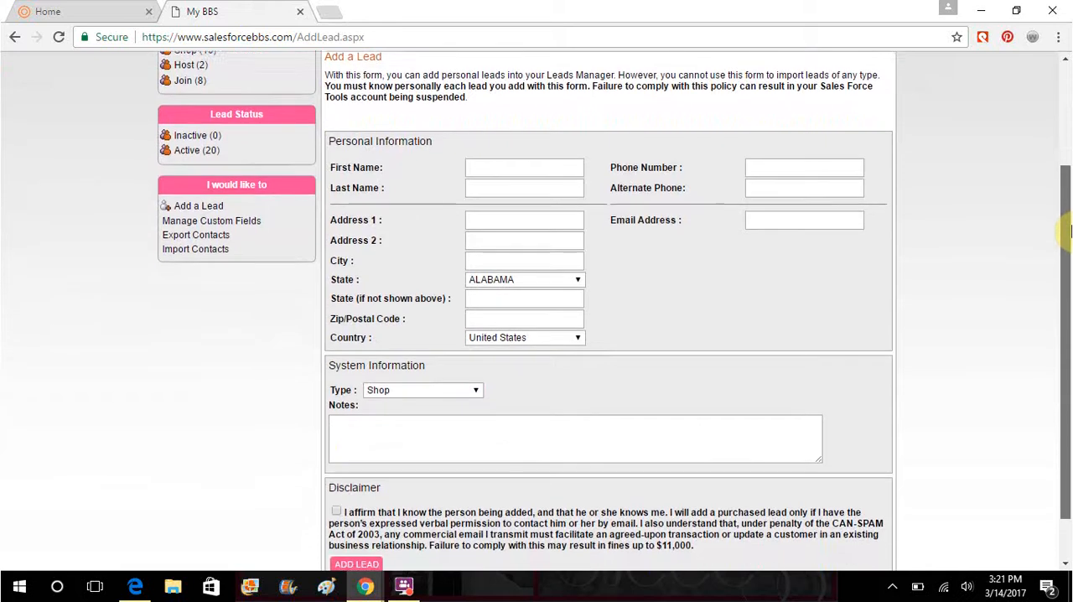
pyautogui.scroll(-3)
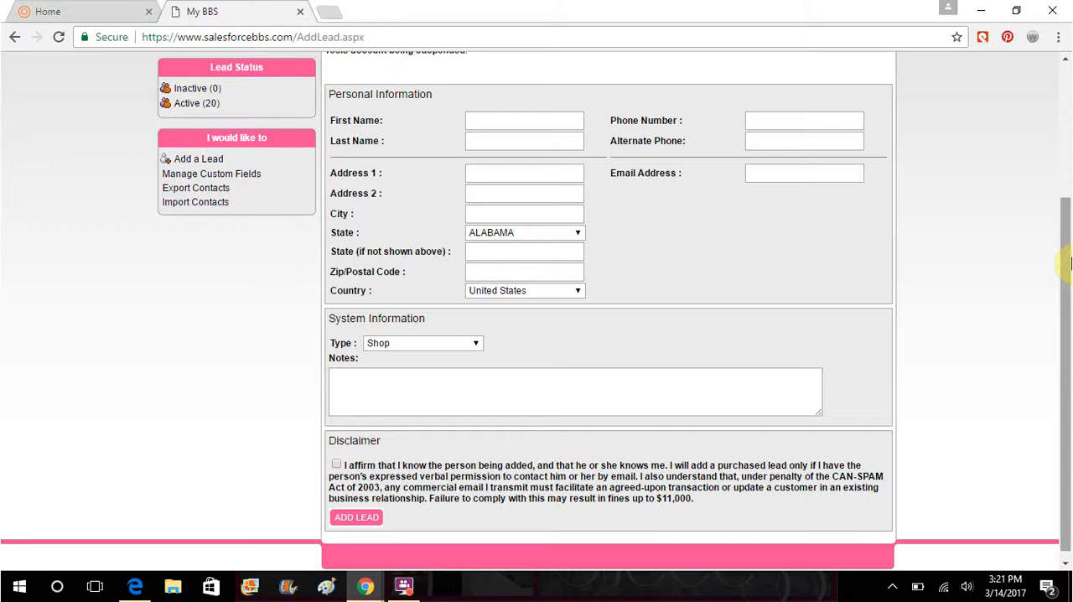
pyautogui.moveTo(812, 168)
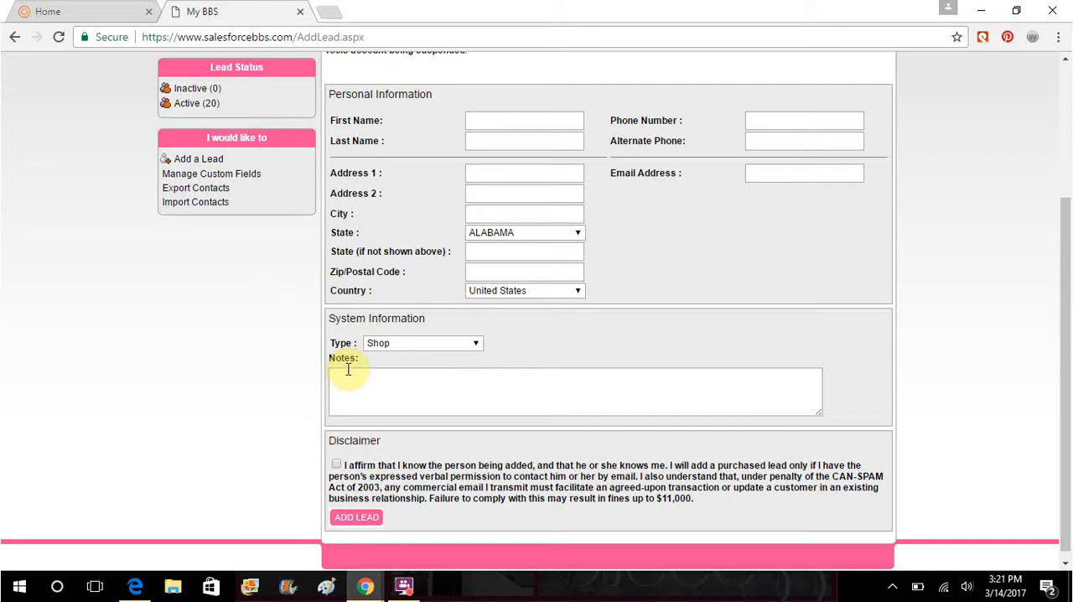
pyautogui.click(476, 342)
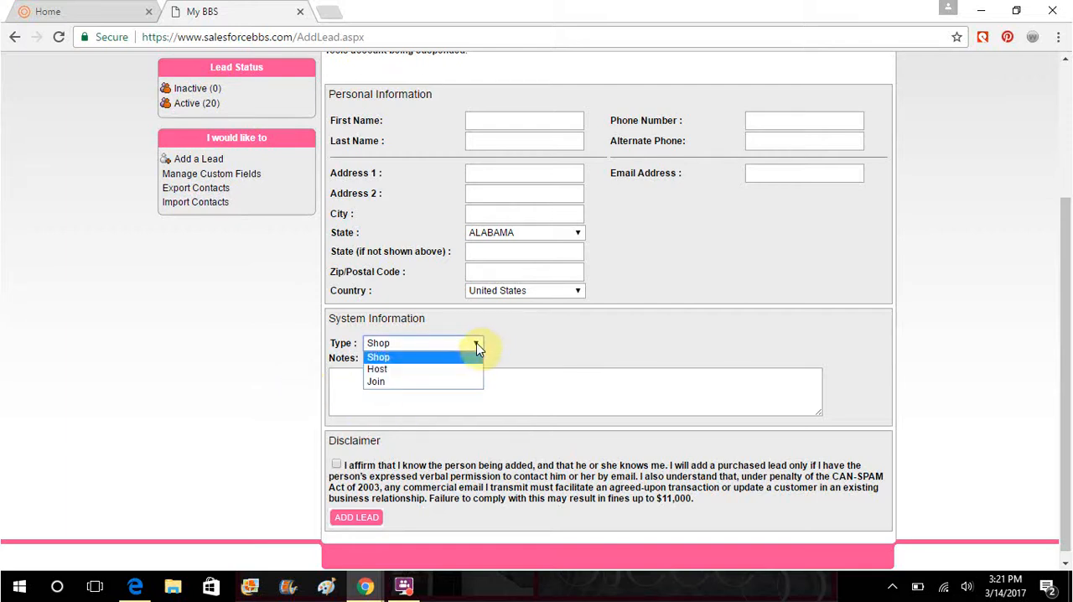
pyautogui.click(375, 381)
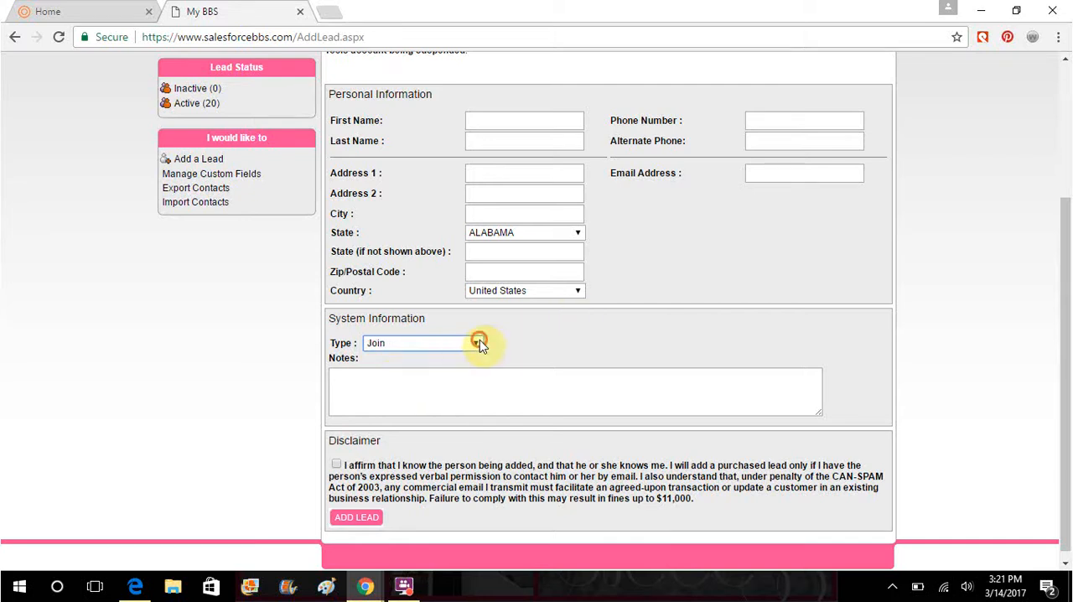
pyautogui.click(479, 342)
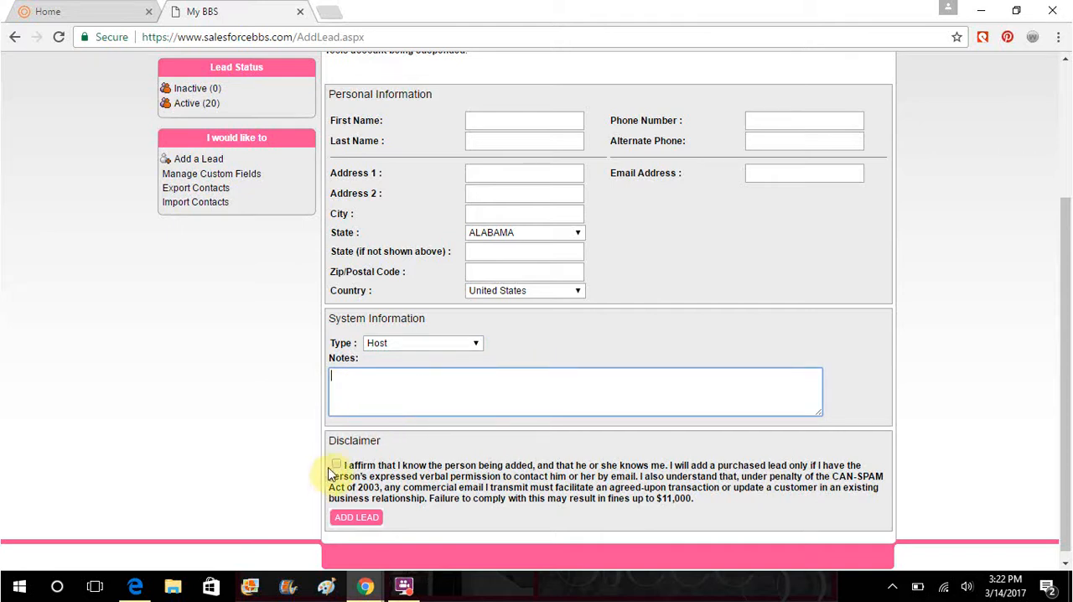
pyautogui.click(335, 463)
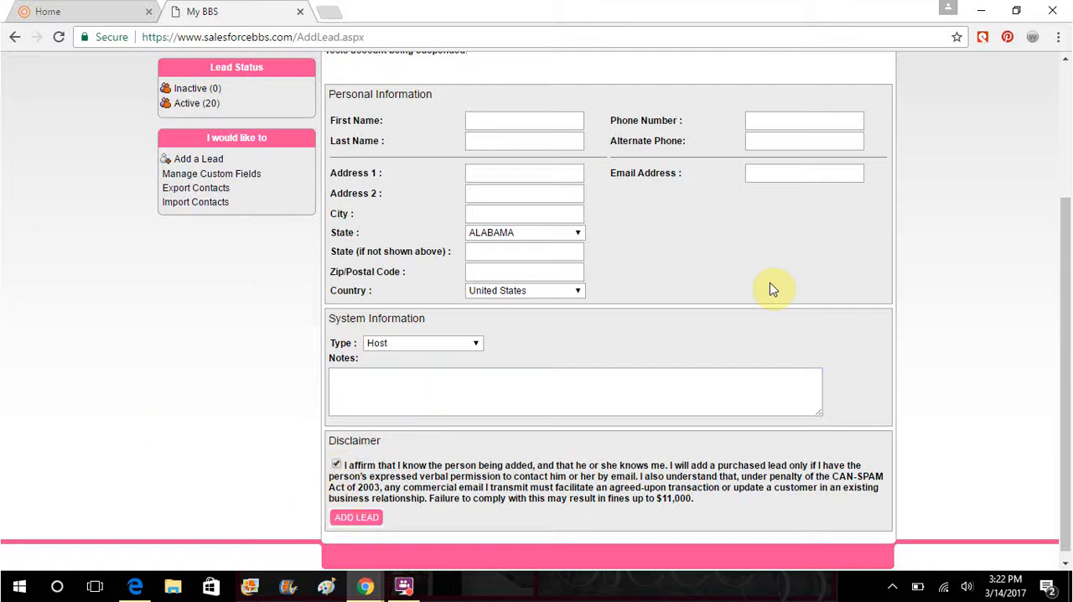
pyautogui.scroll(3)
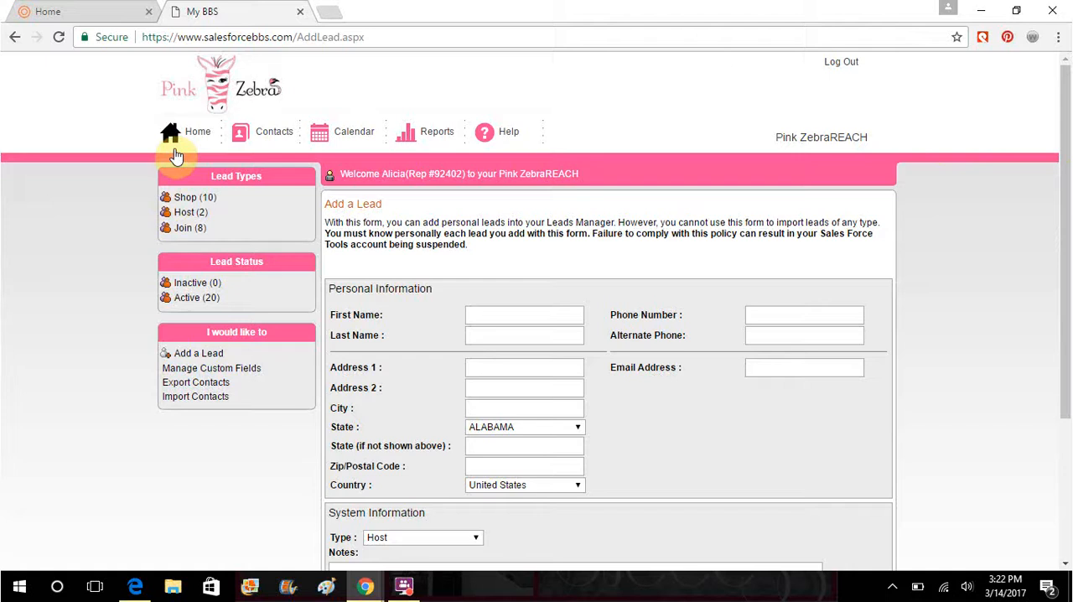
# - Show the Broadcasting Tool via Broadcast Messages, listing recent broadcasts and templates
pyautogui.click(171, 131)
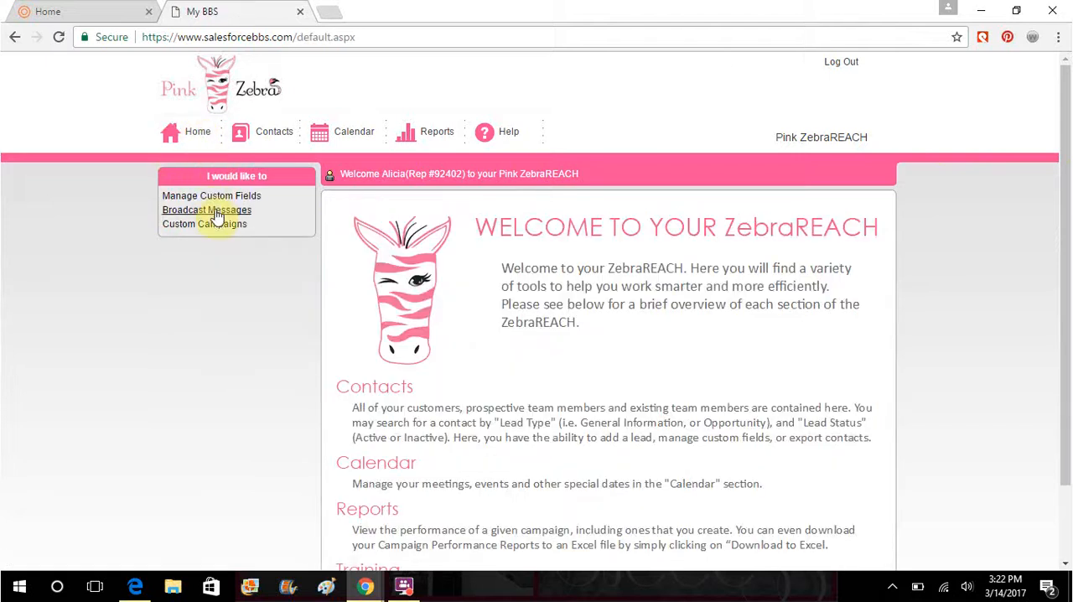
pyautogui.click(207, 210)
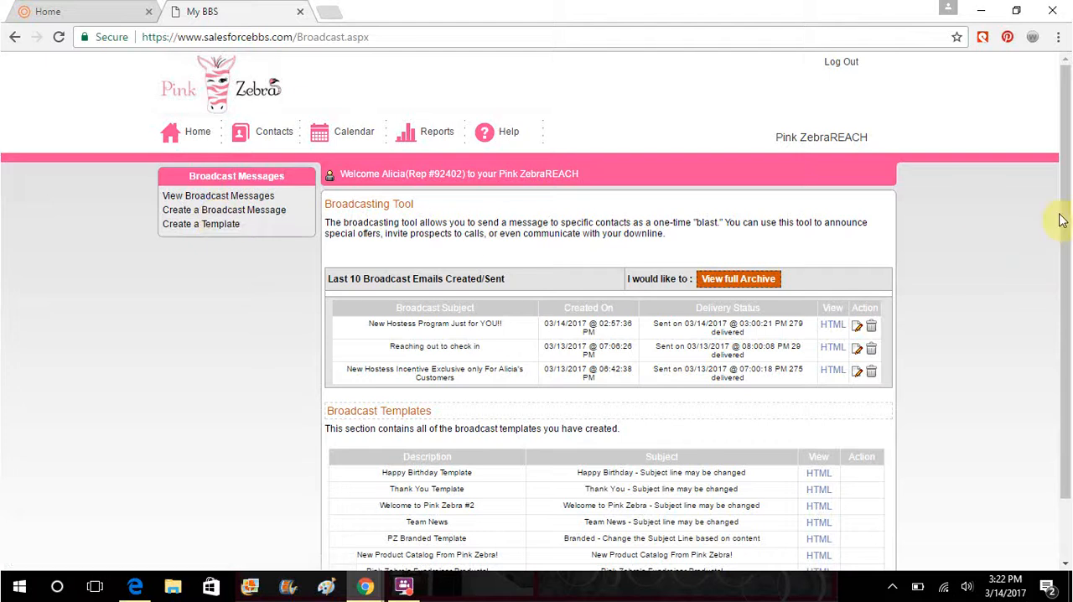
pyautogui.scroll(-3)
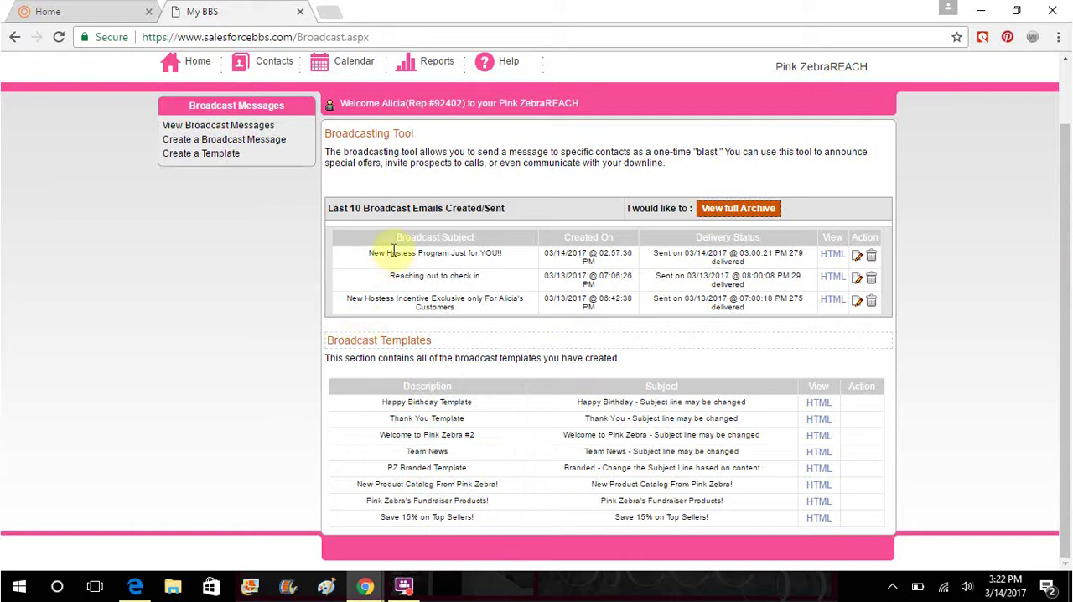
pyautogui.moveTo(445, 276)
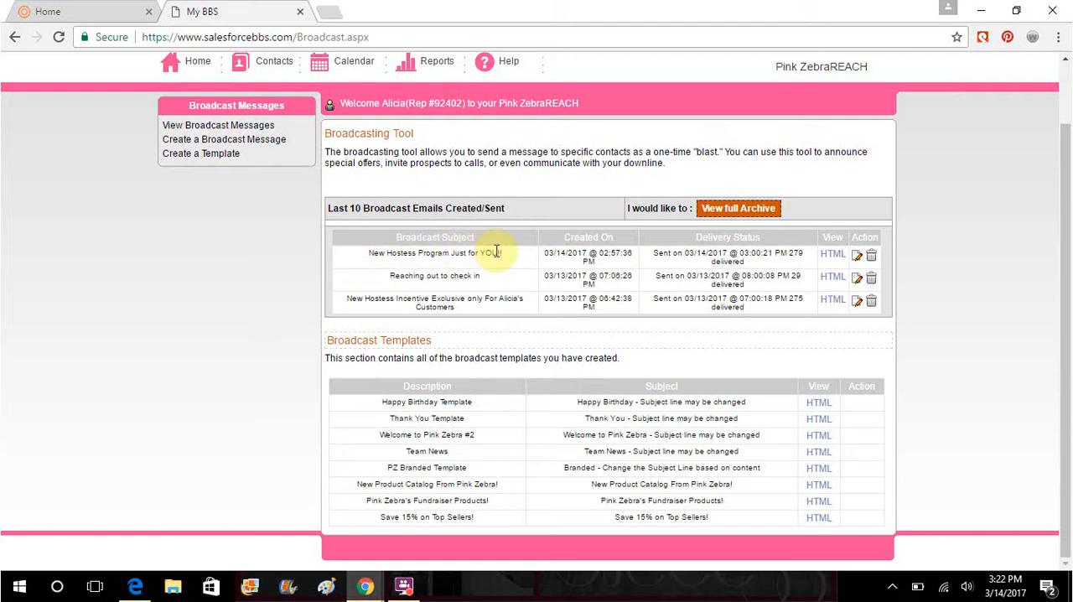
pyautogui.moveTo(490, 284)
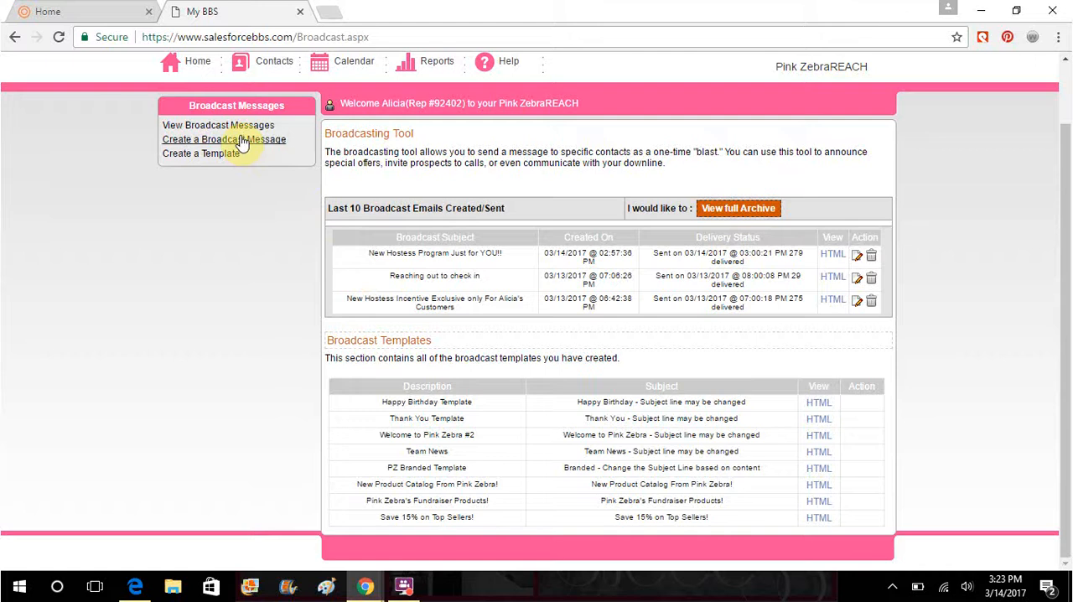
# - Start a new broadcast to Lead entities, including Shop and Host lead types as recipients
pyautogui.click(223, 139)
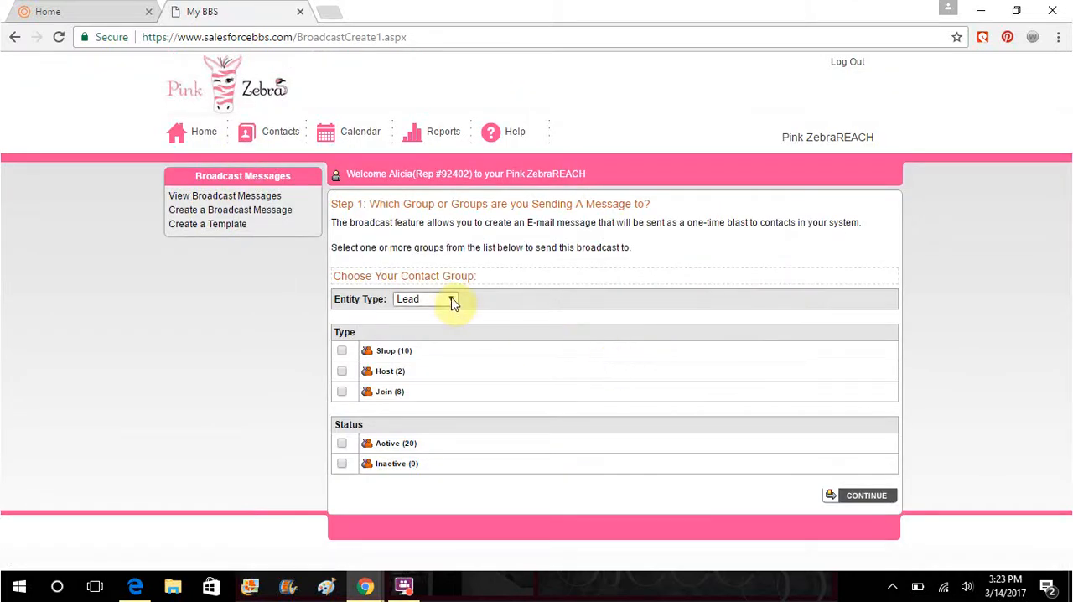
pyautogui.click(449, 299)
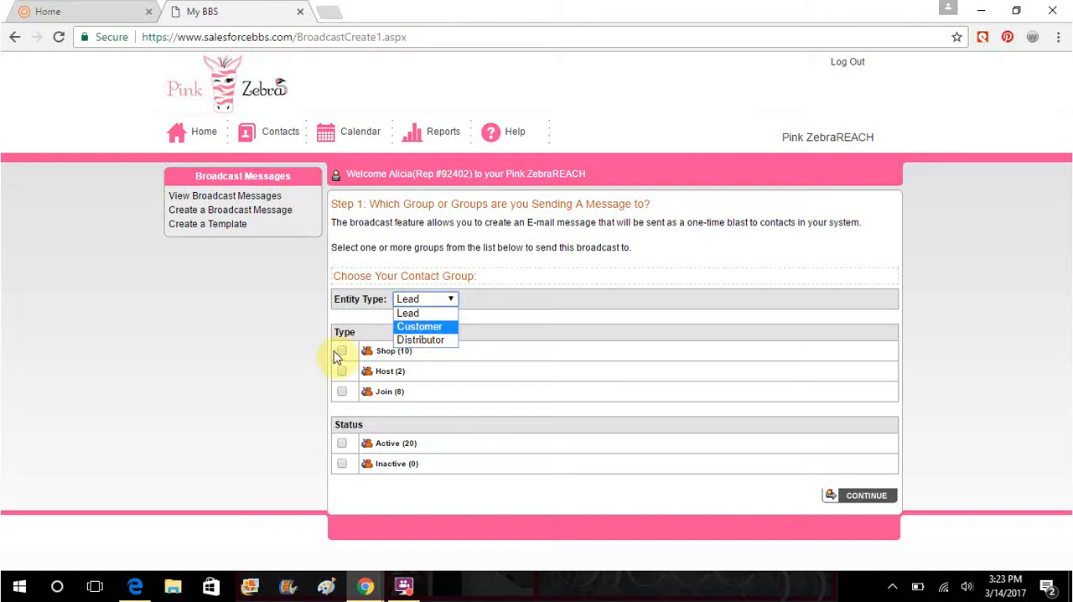
pyautogui.click(342, 350)
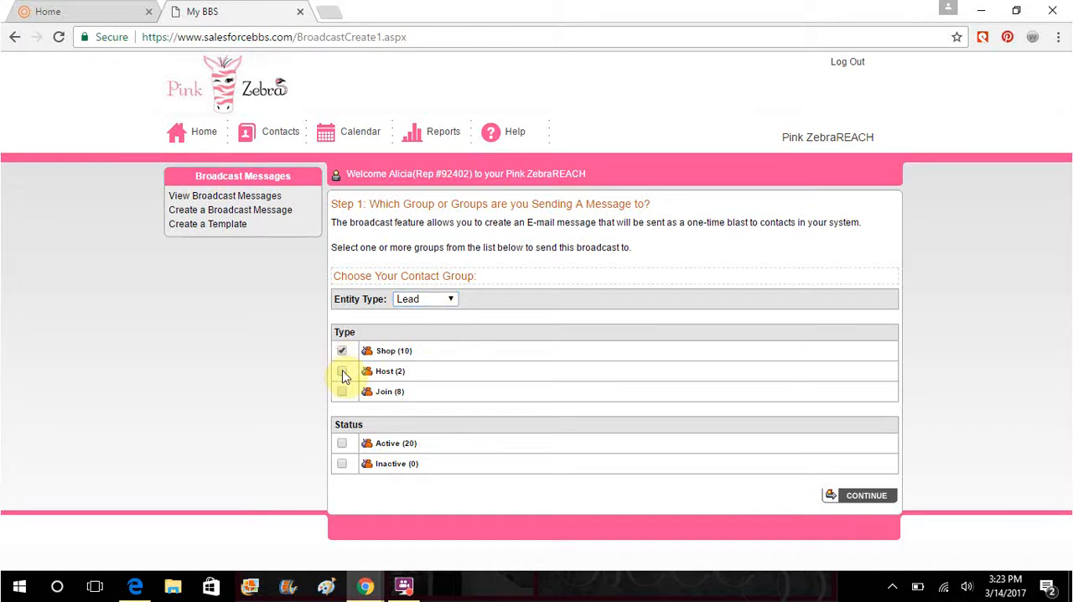
pyautogui.click(342, 372)
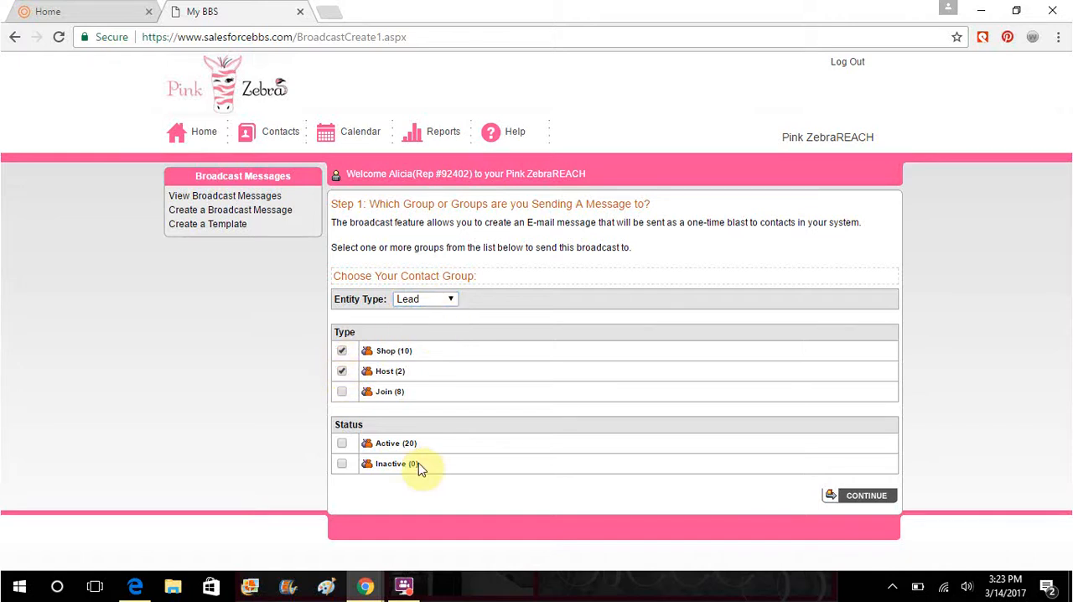
pyautogui.moveTo(406, 467)
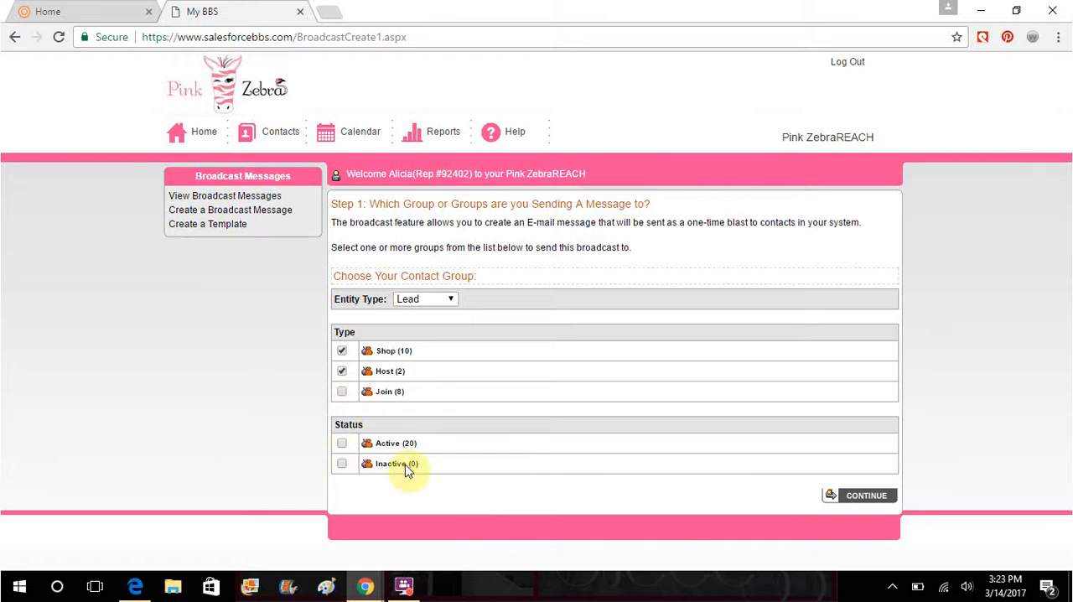
pyautogui.moveTo(865, 497)
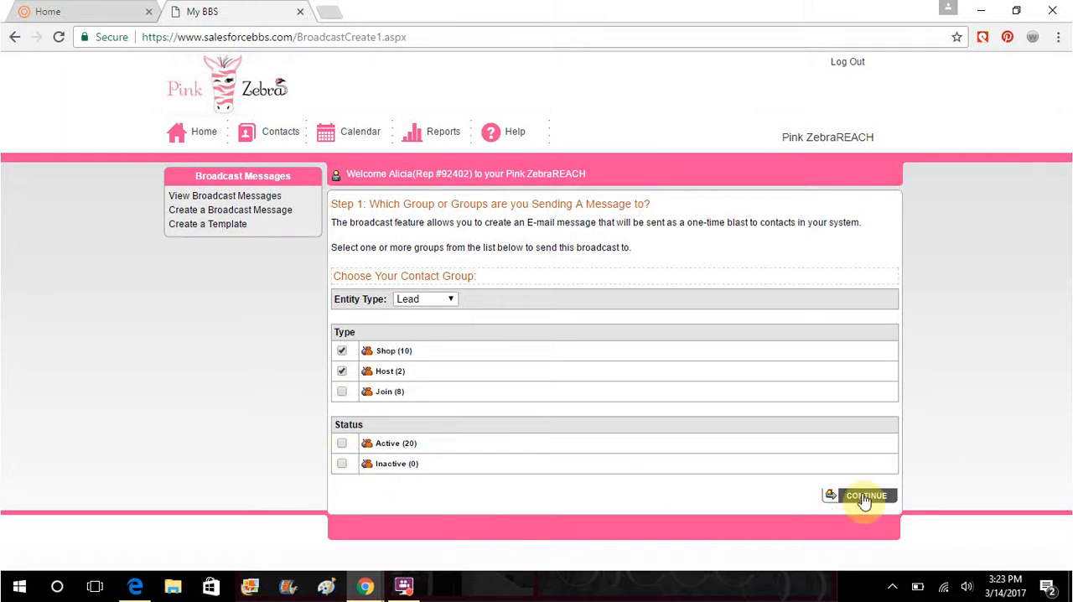
pyautogui.click(866, 495)
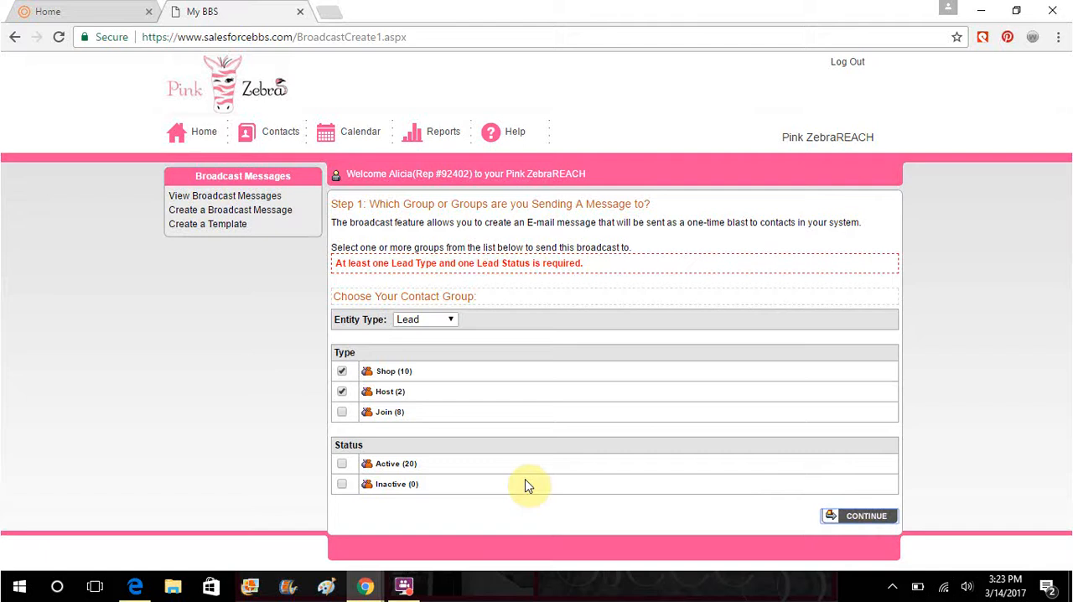
pyautogui.moveTo(343, 462)
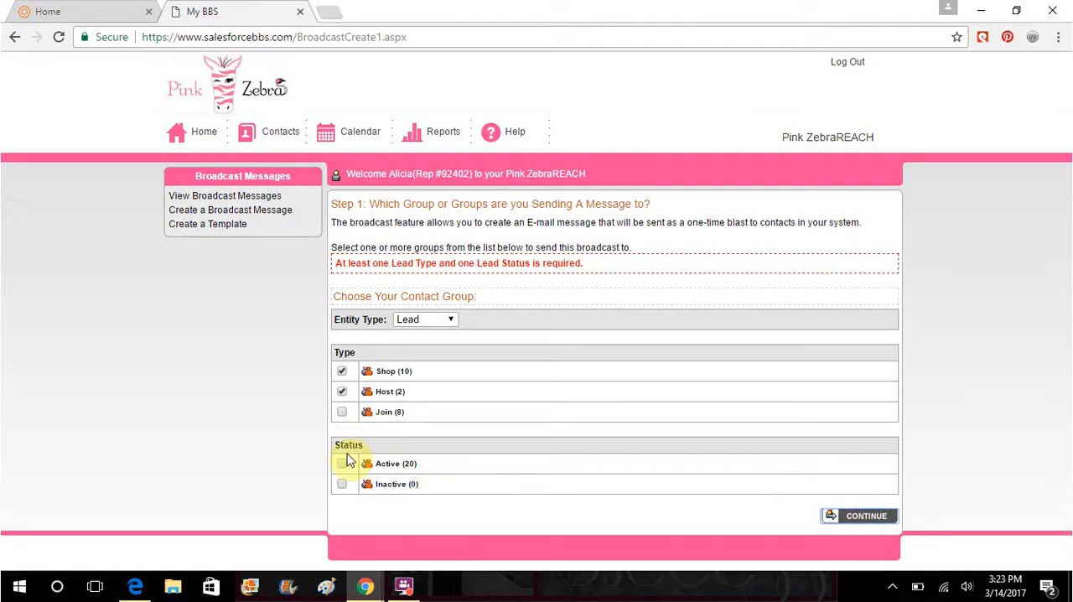
# - Limit recipients to Active leads and accept the six matching recipients, continuing to template choice
pyautogui.click(342, 463)
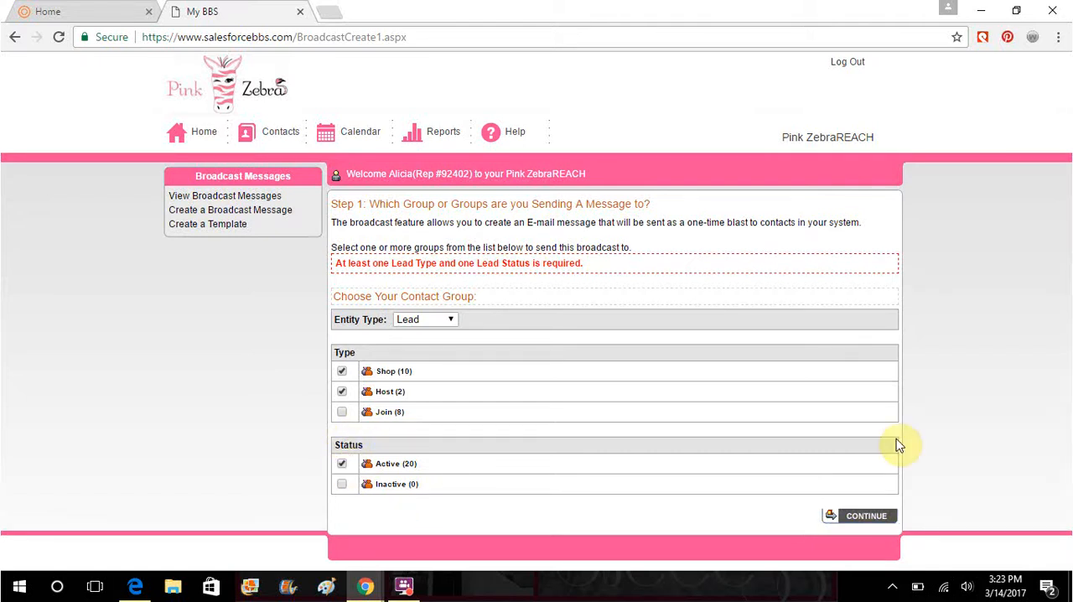
pyautogui.moveTo(875, 473)
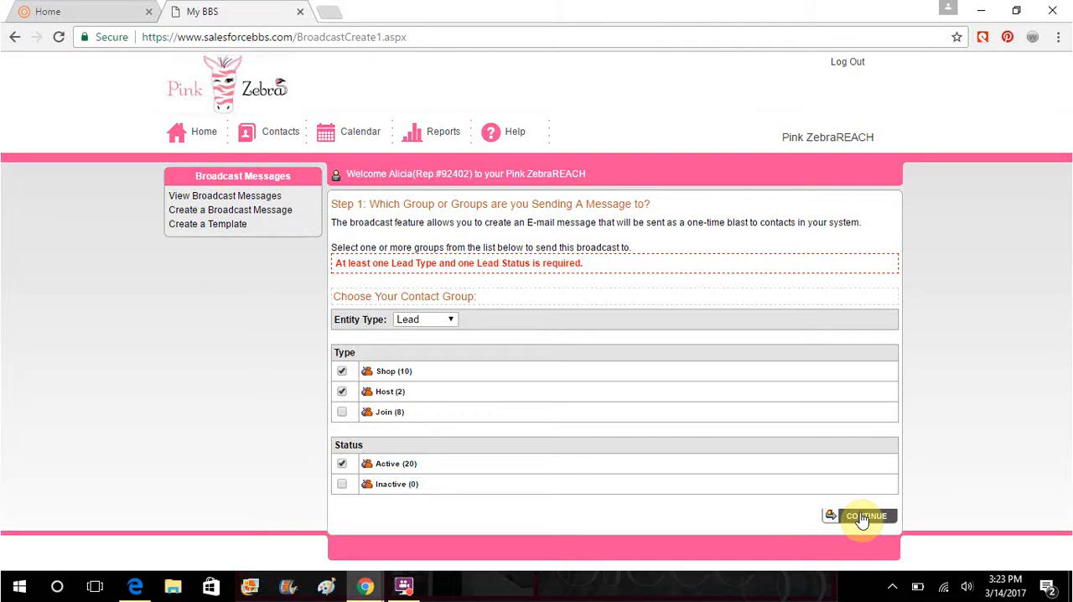
pyautogui.click(865, 515)
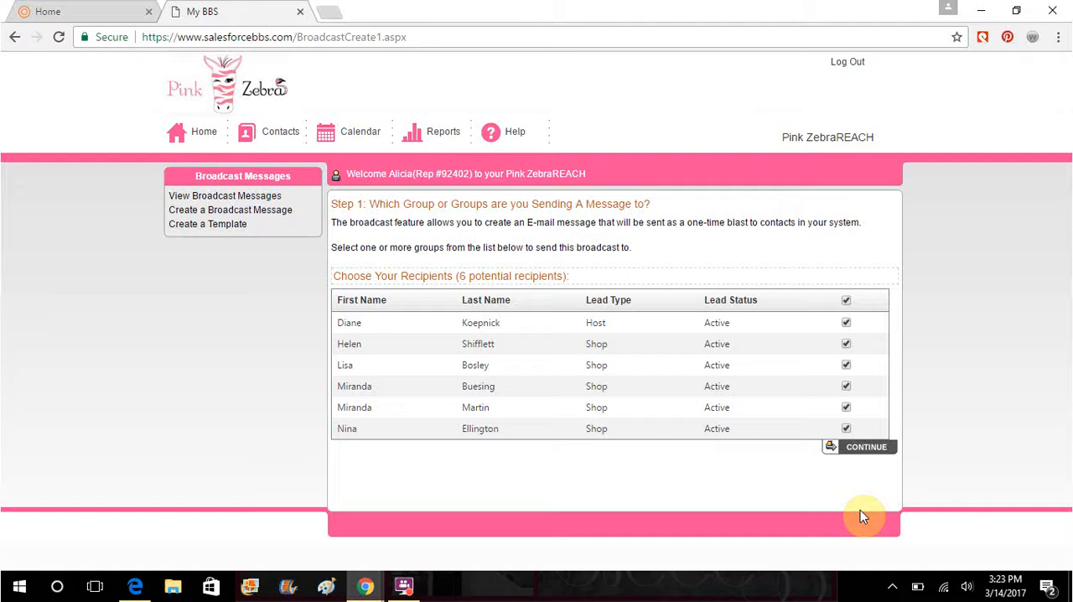
pyautogui.click(869, 446)
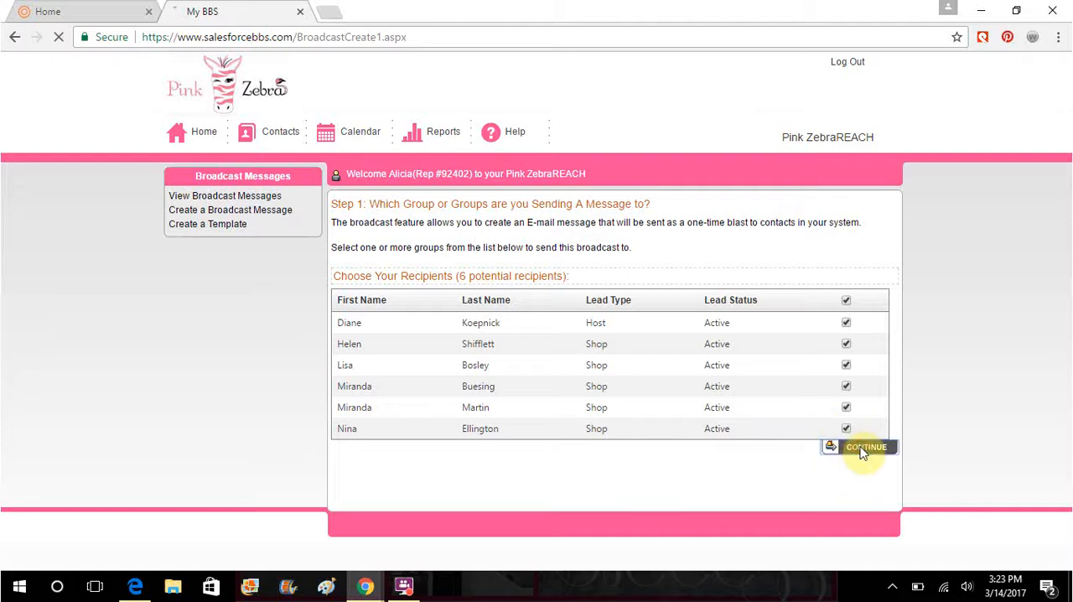
pyautogui.click(868, 446)
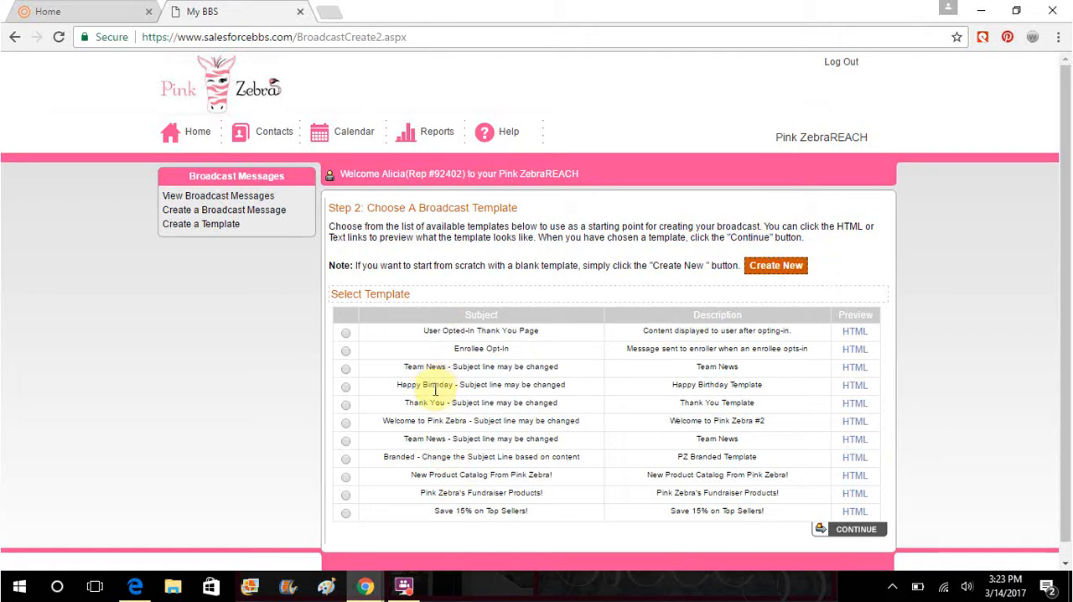
pyautogui.moveTo(436, 342)
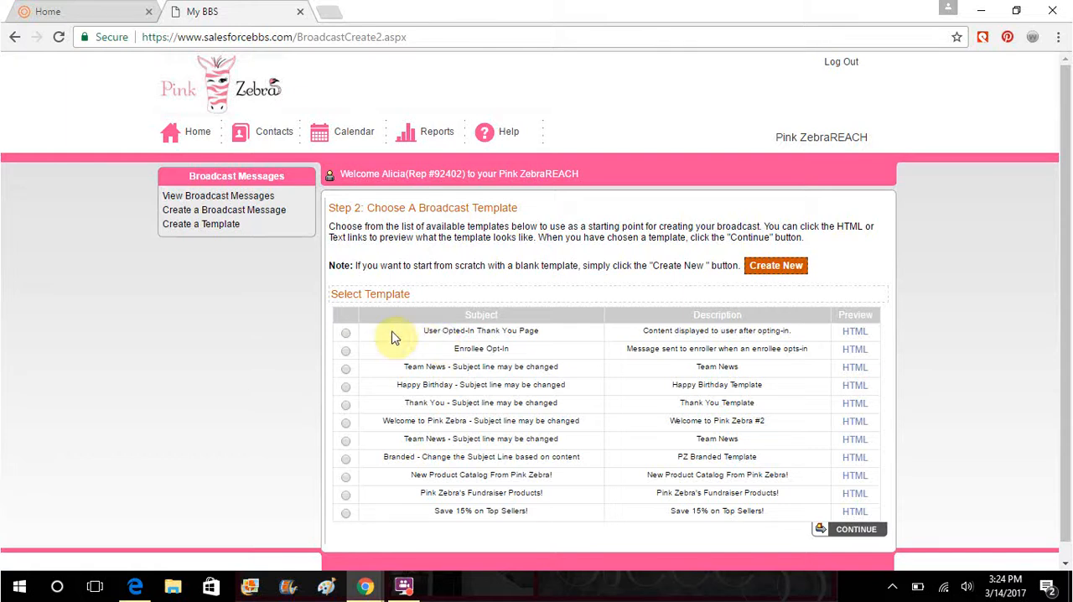
# - Pick the User Opted-In Thank You Page template and preview its HTML in a new tab
pyautogui.click(345, 332)
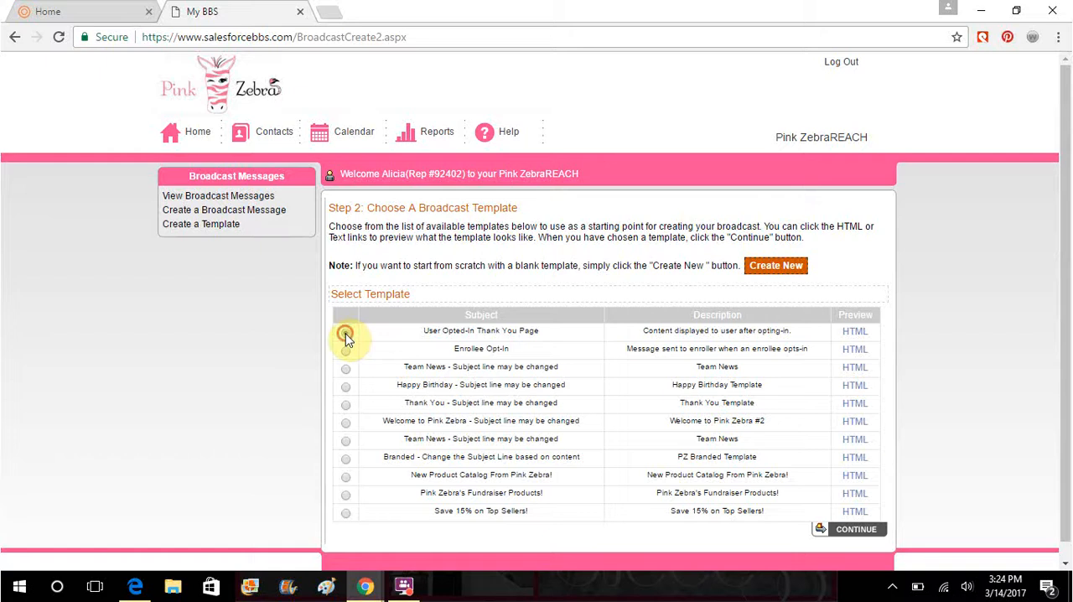
pyautogui.click(345, 332)
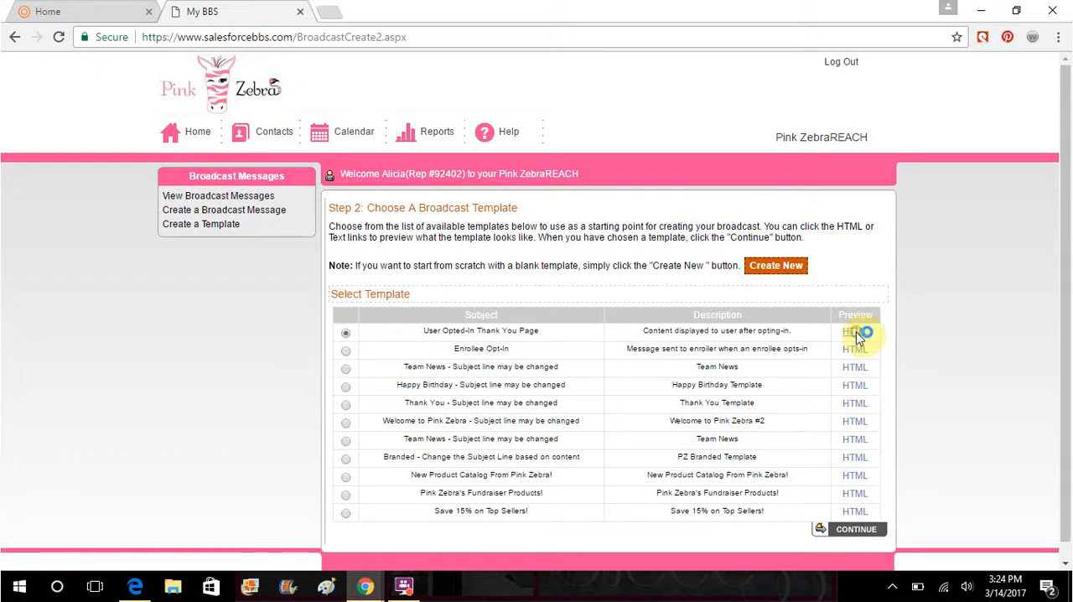
pyautogui.click(855, 330)
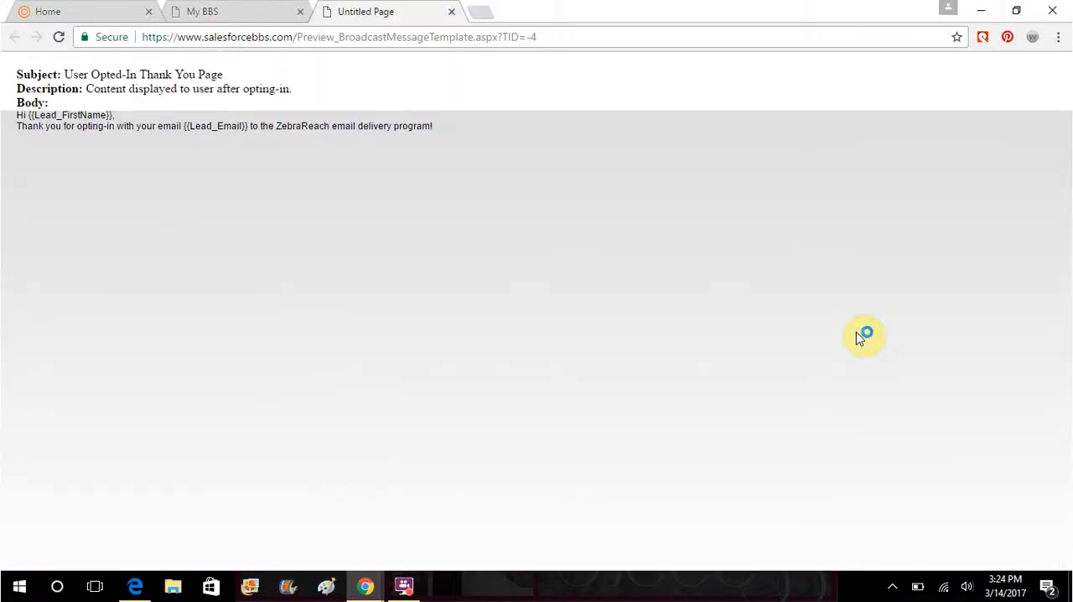
pyautogui.moveTo(859, 338)
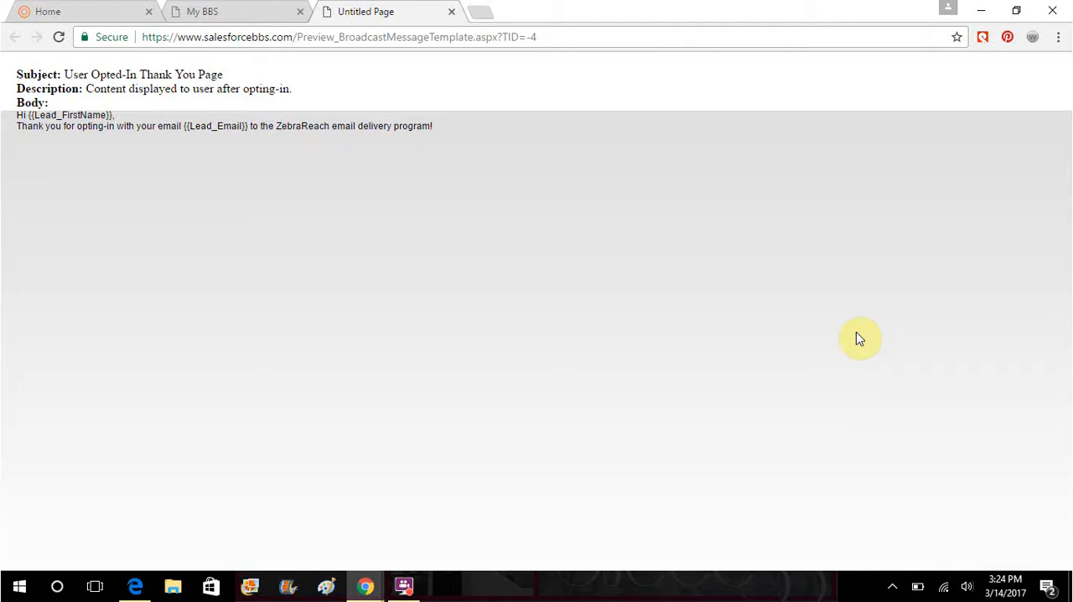
pyautogui.moveTo(634, 239)
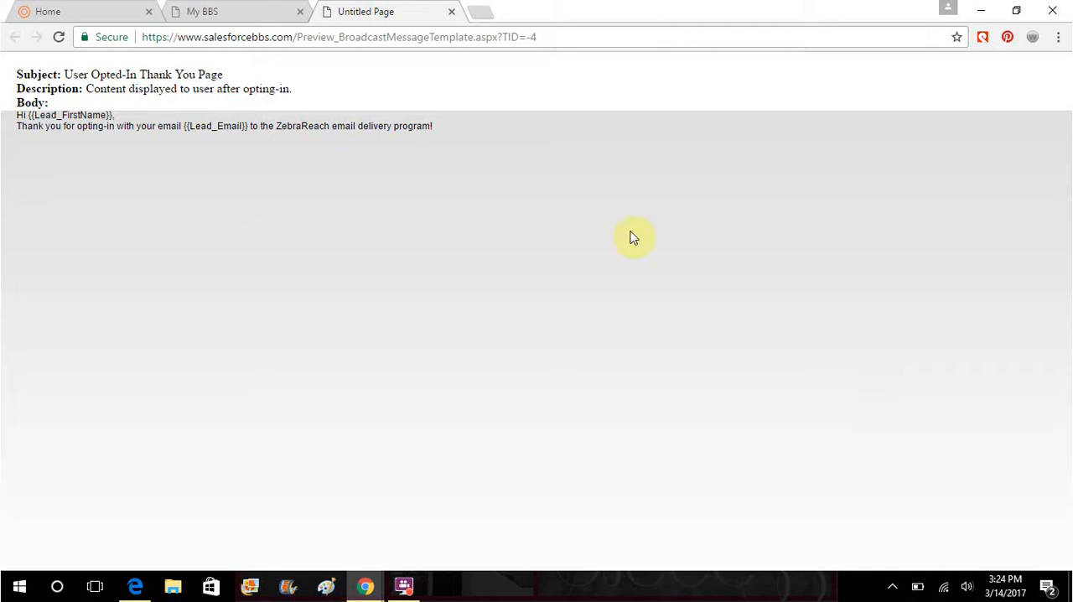
pyautogui.moveTo(419, 144)
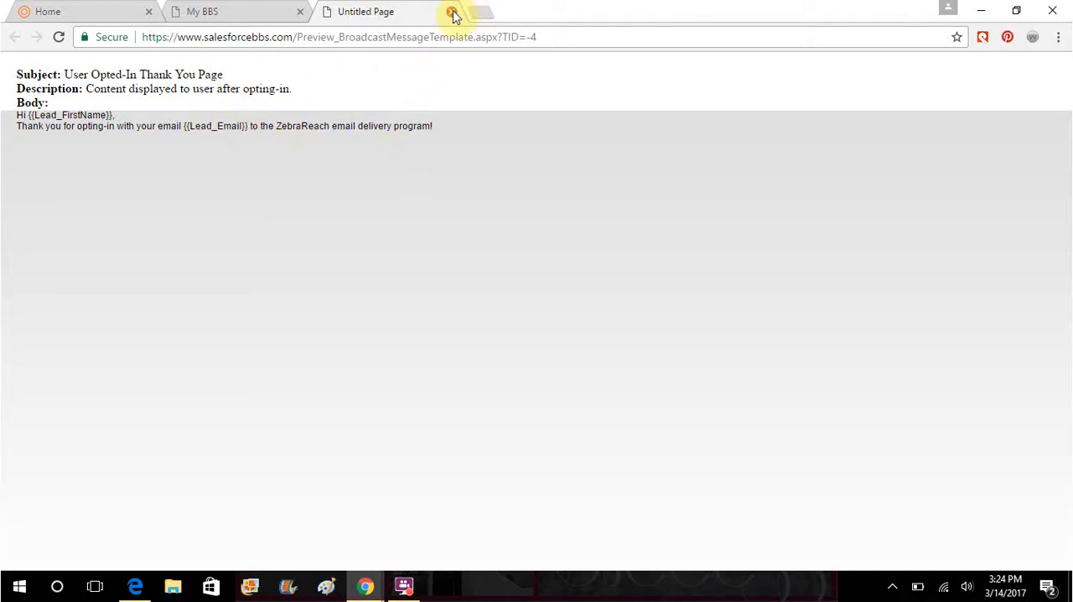
# - Close the Untitled Page preview tab, returning to the template-choice step
pyautogui.click(450, 12)
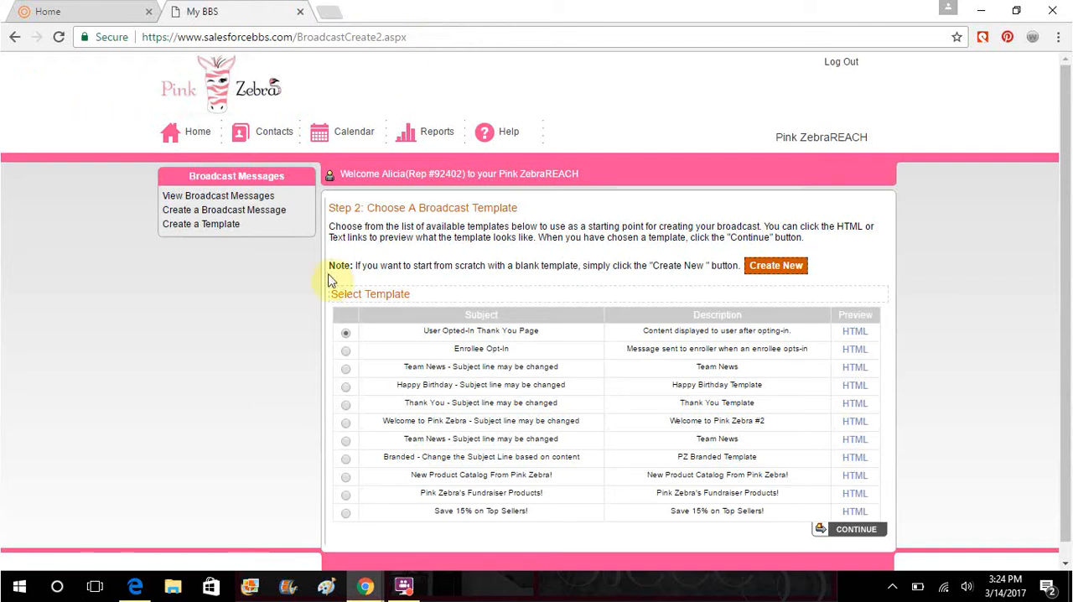
pyautogui.moveTo(438, 399)
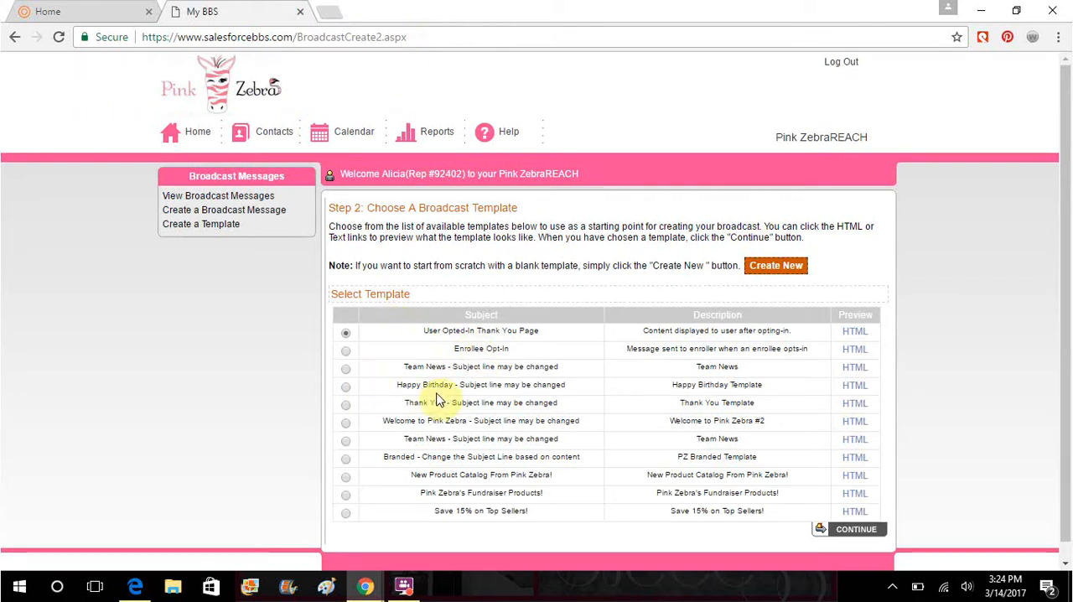
pyautogui.moveTo(439, 386)
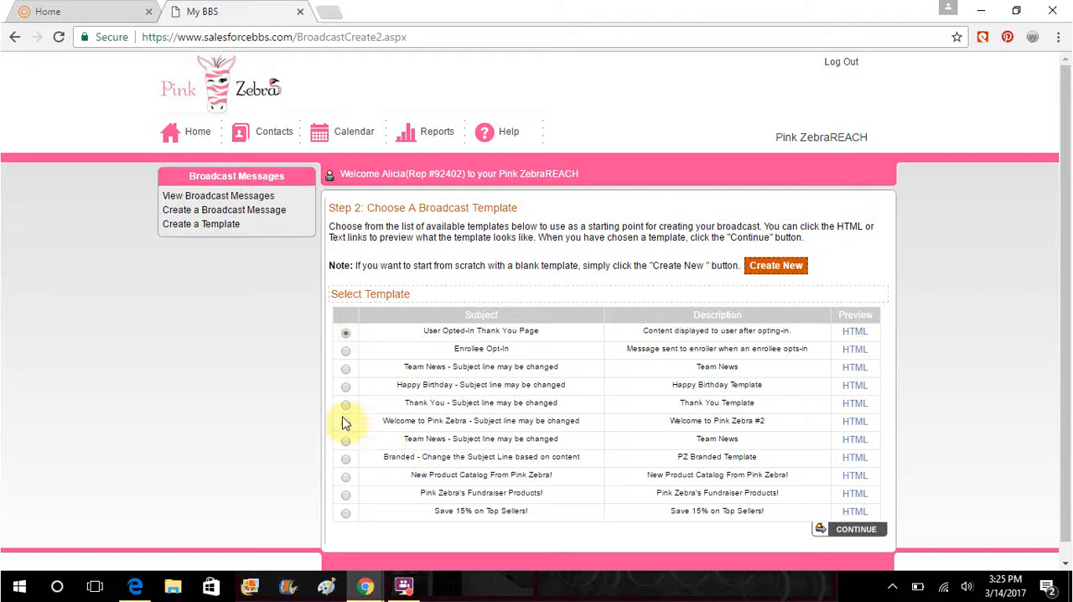
# - Switch to the PZ Branded Template and continue to the message-creation step
pyautogui.click(345, 456)
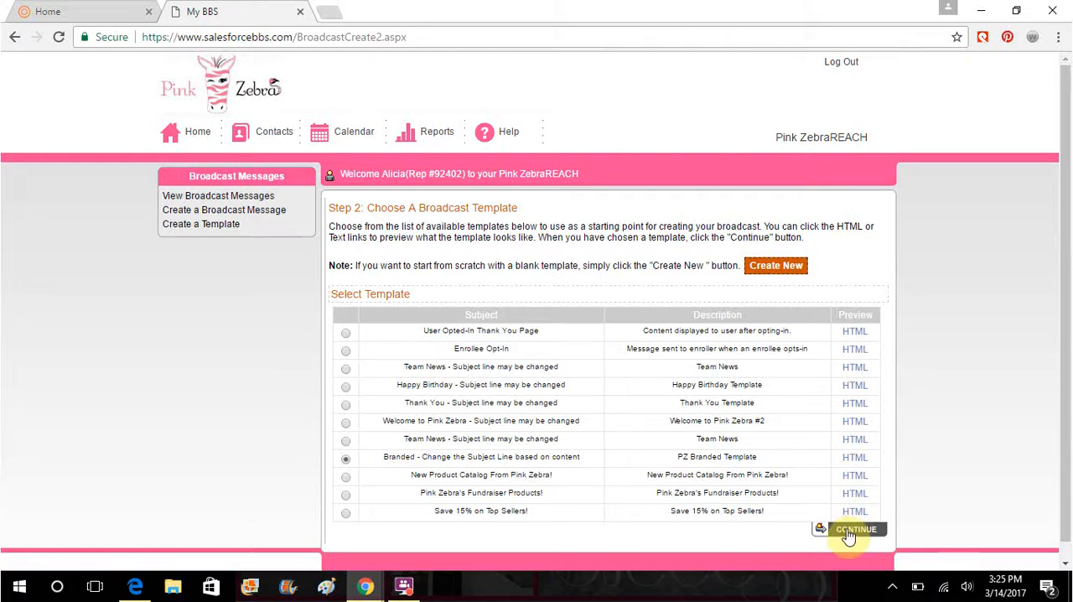
pyautogui.click(859, 530)
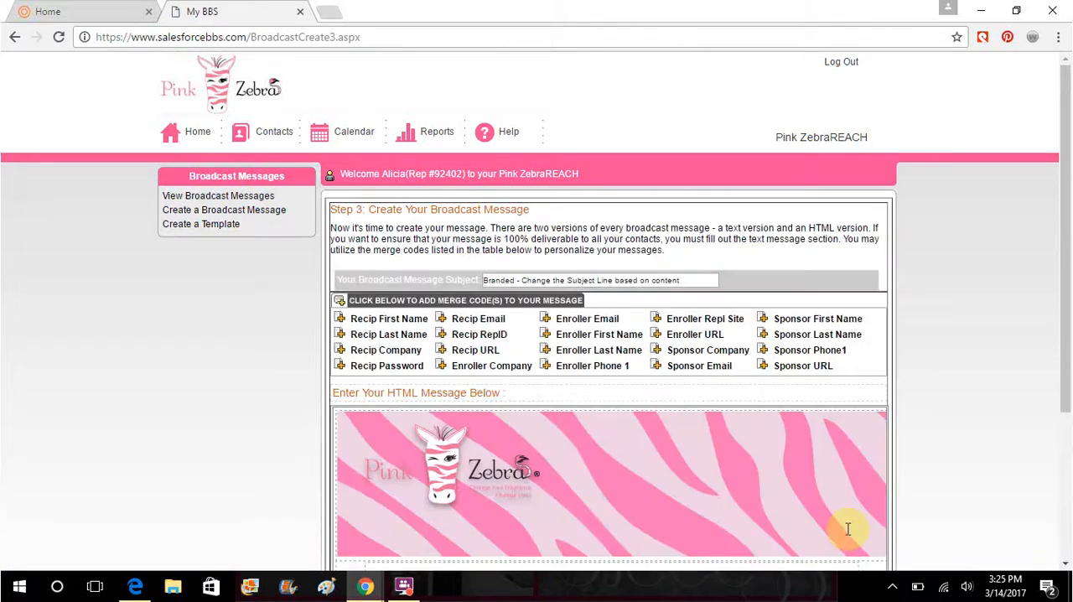
pyautogui.moveTo(689, 280)
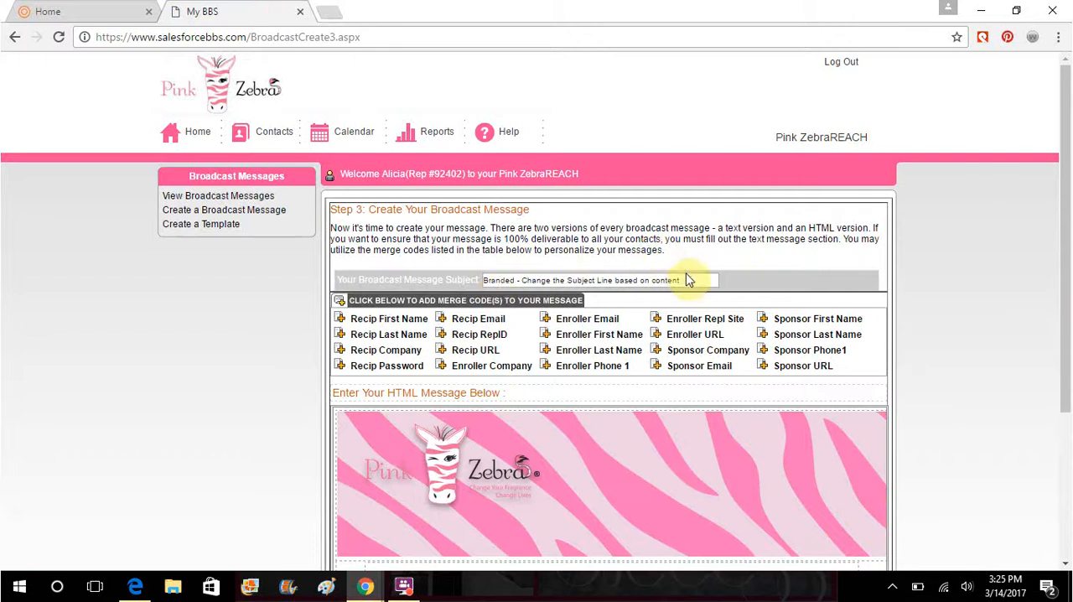
# - Replace the placeholder subject with 'New Hostess Program Exclusively For YOU!!'
pyautogui.tripleClick(600, 280)
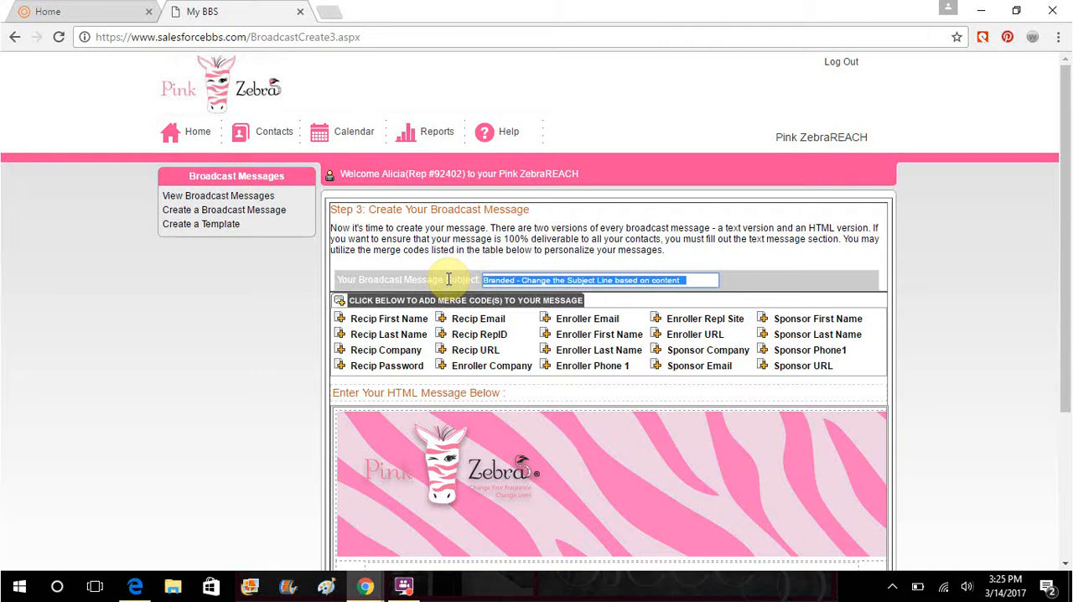
pyautogui.write('New Hostess')
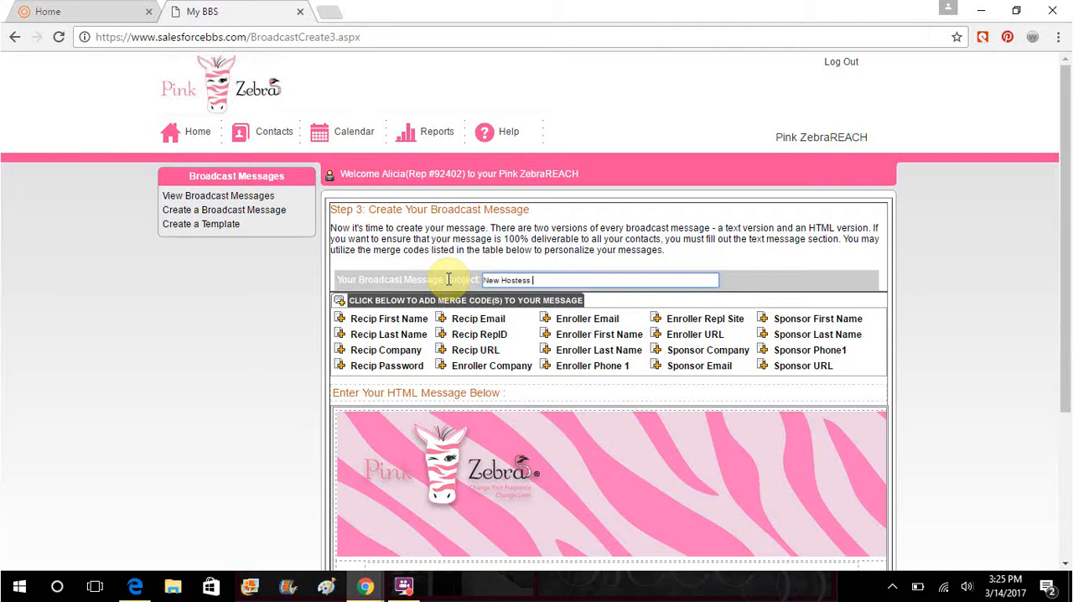
pyautogui.write('Program Exclusively For')
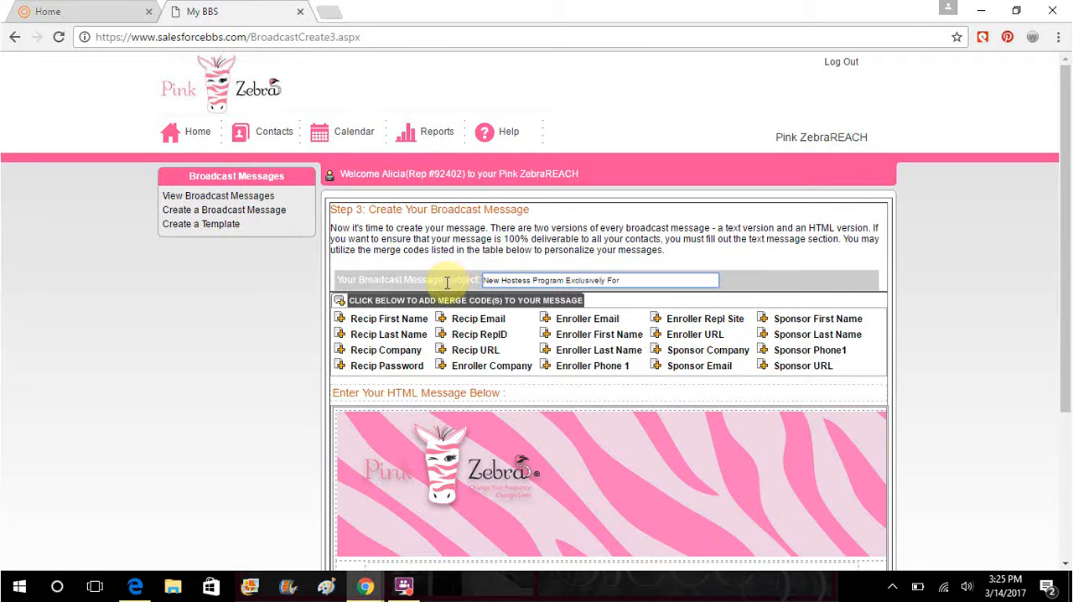
pyautogui.write('YOU!!')
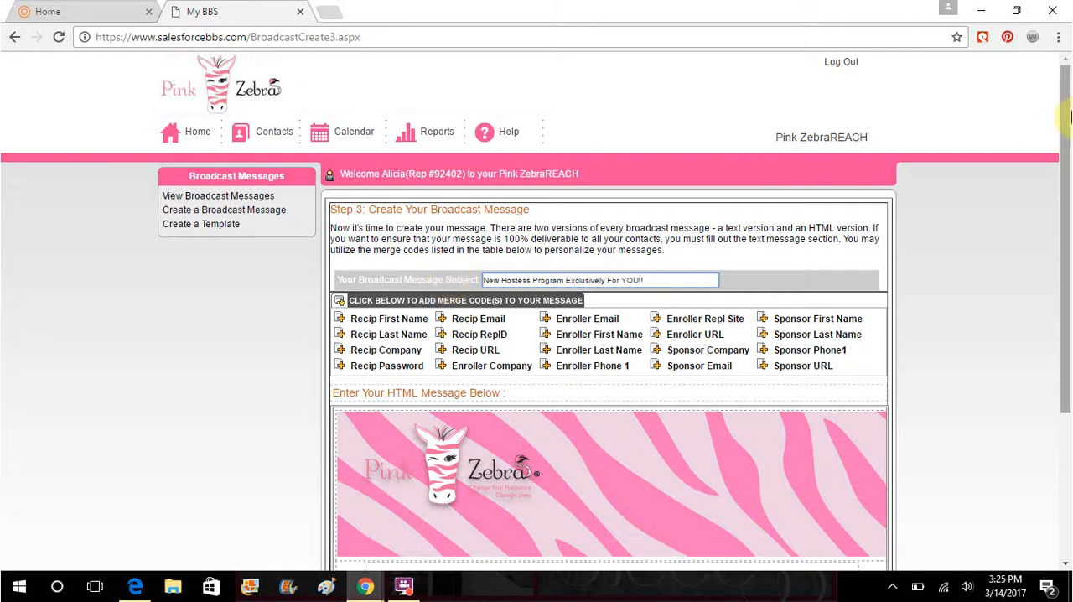
pyautogui.scroll(-3)
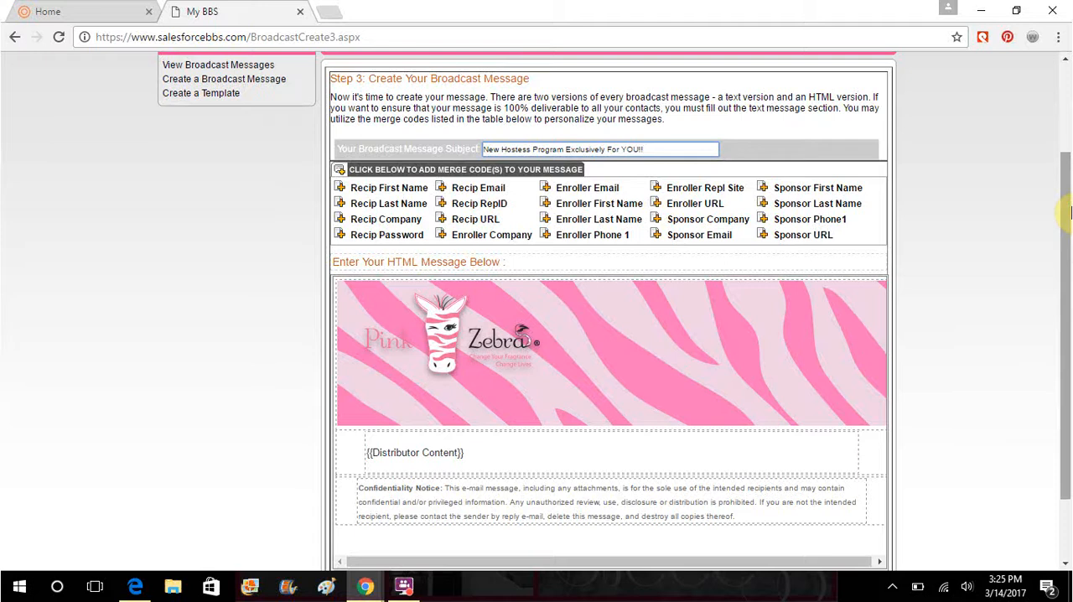
# - Scroll to the HTML message body holding the hostess program invitation and signature
pyautogui.scroll(-3)
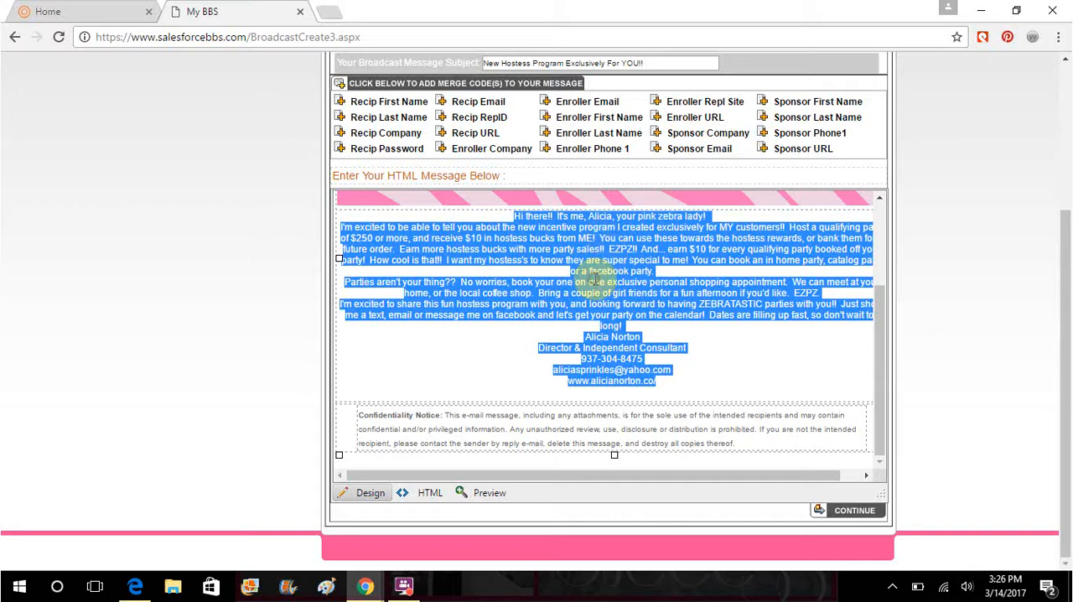
pyautogui.moveTo(677, 409)
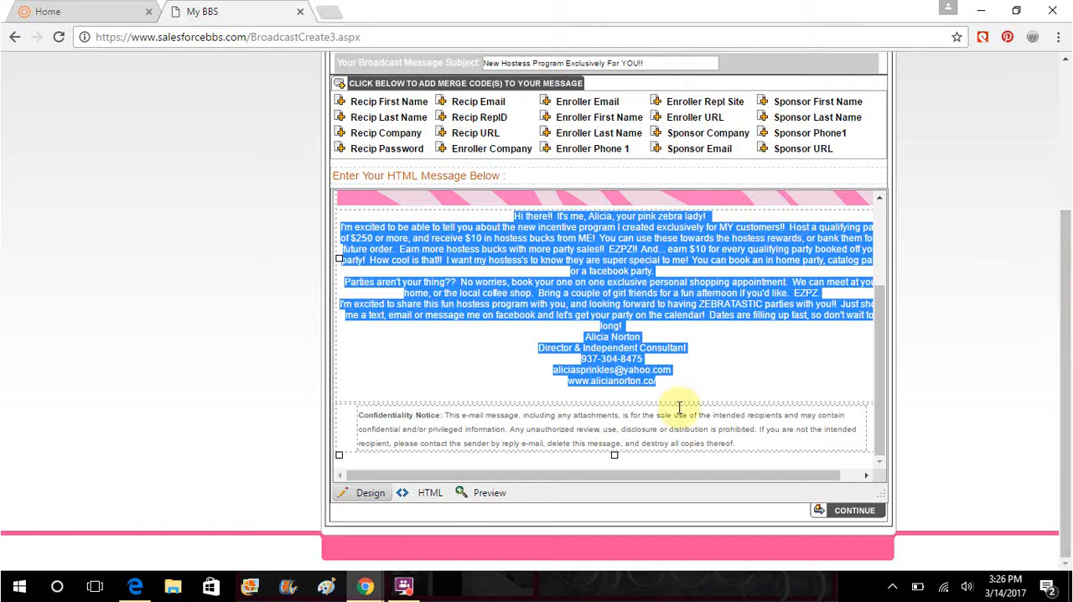
# - Review the message in Design, HTML source and Preview views, ending on the full email preview
pyautogui.click(489, 494)
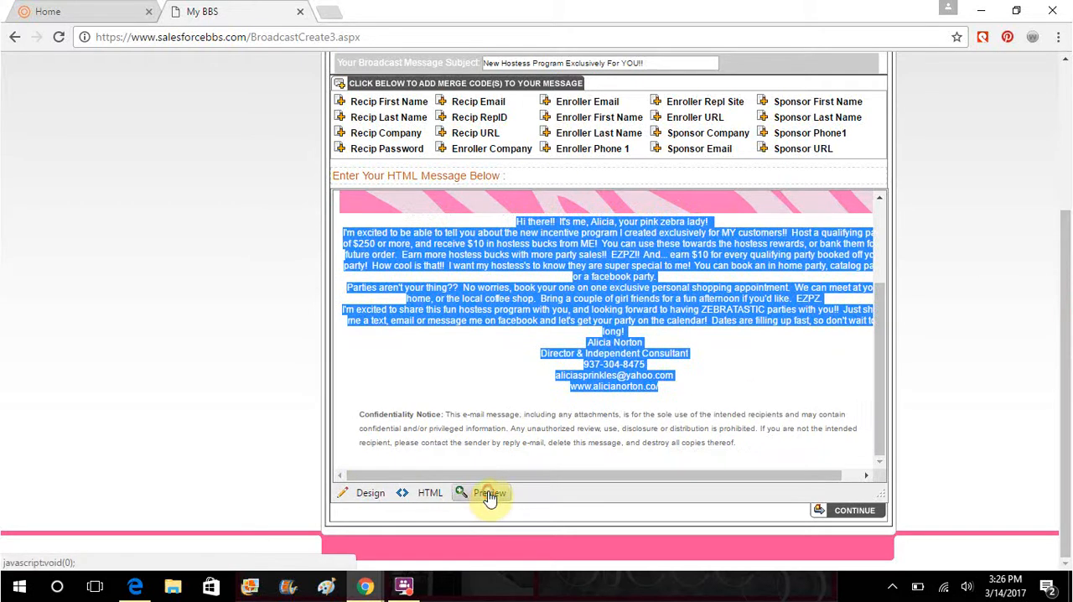
pyautogui.click(369, 493)
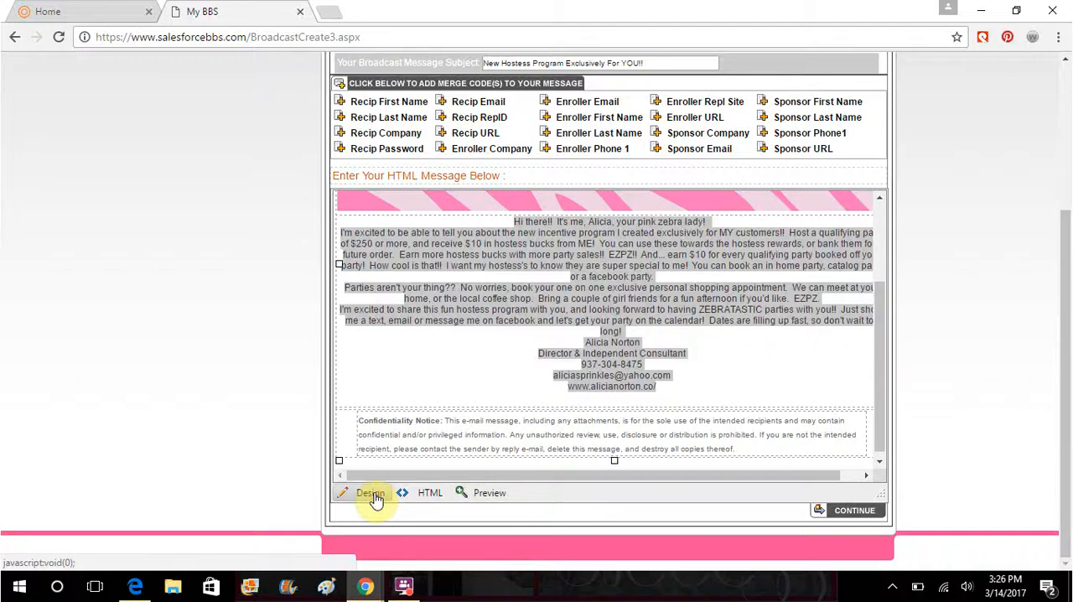
pyautogui.click(429, 493)
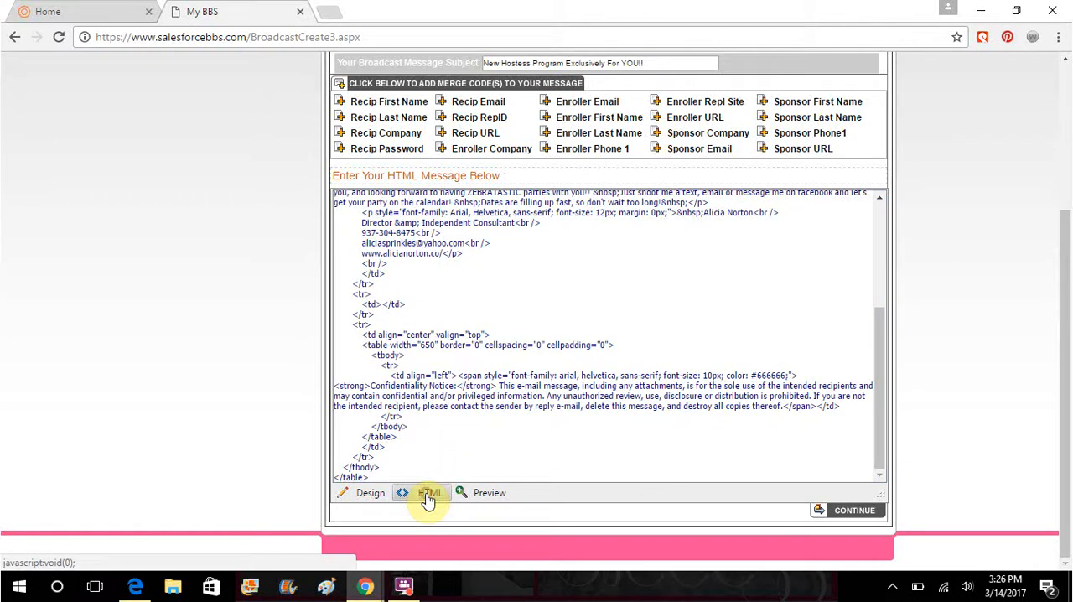
pyautogui.click(490, 493)
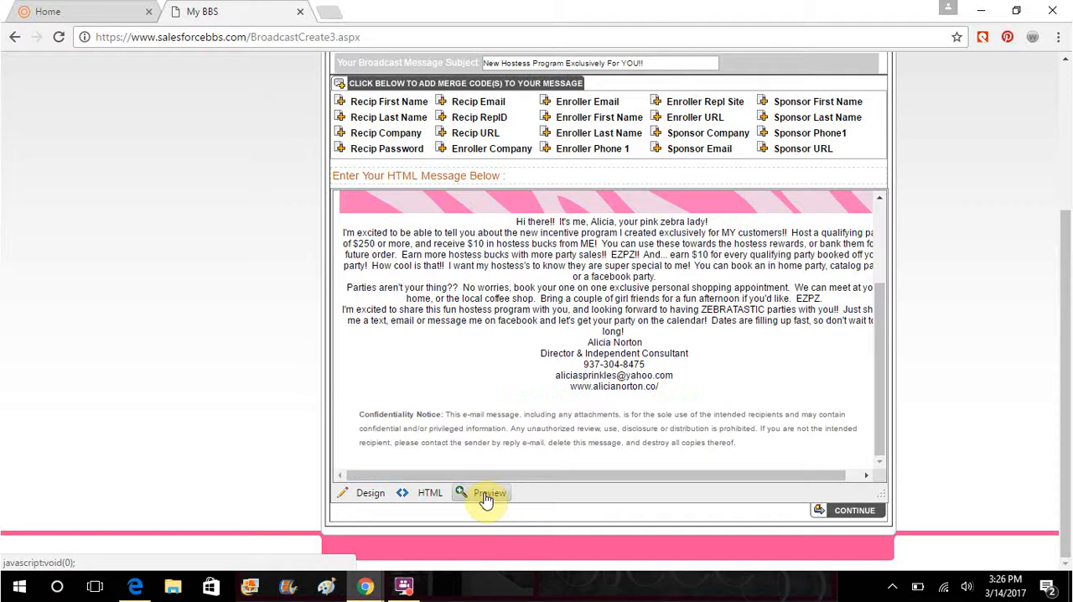
pyautogui.click(490, 493)
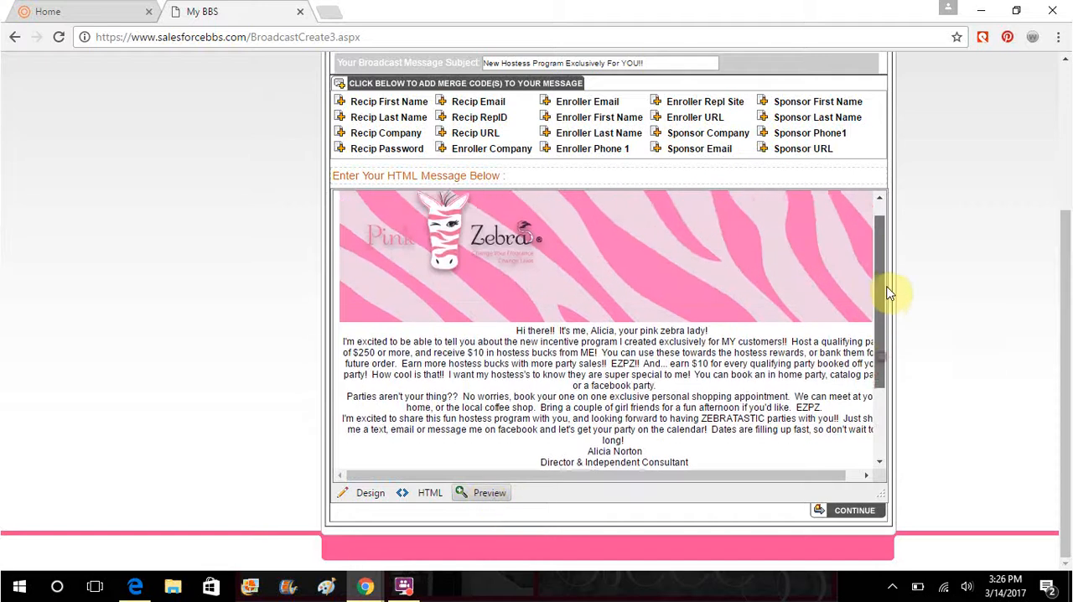
pyautogui.scroll(-3)
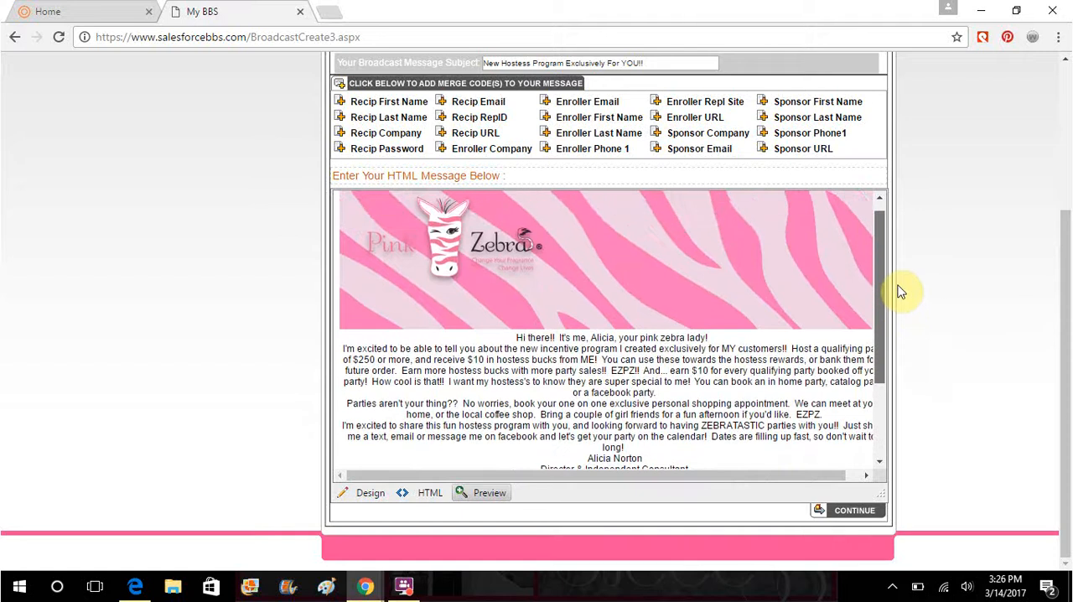
pyautogui.scroll(-3)
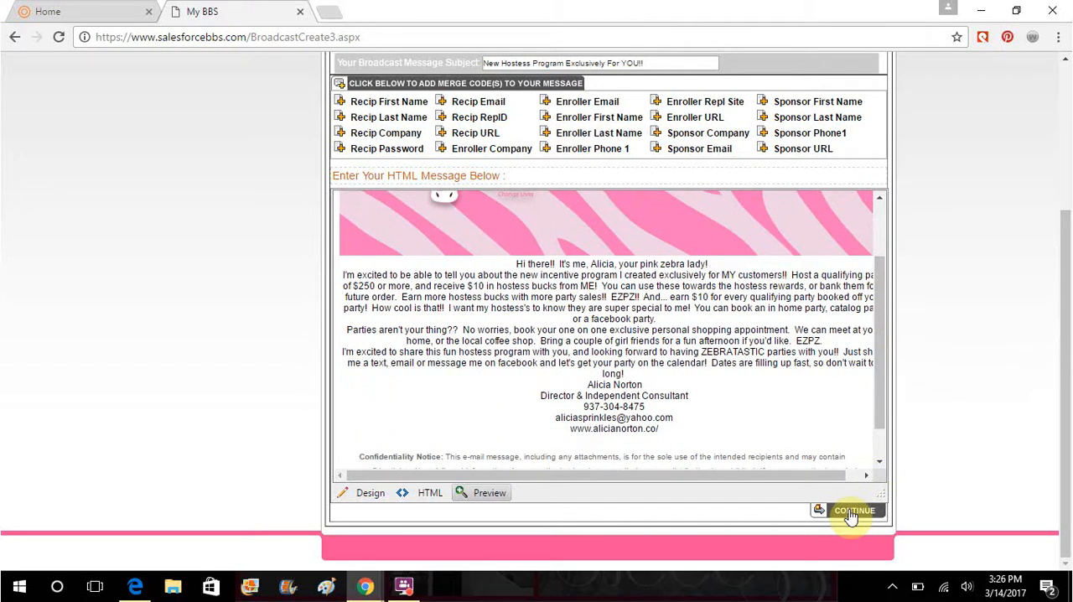
# - Continue to Step 4 and bring up the send-date calendar and send-time choices
pyautogui.click(855, 510)
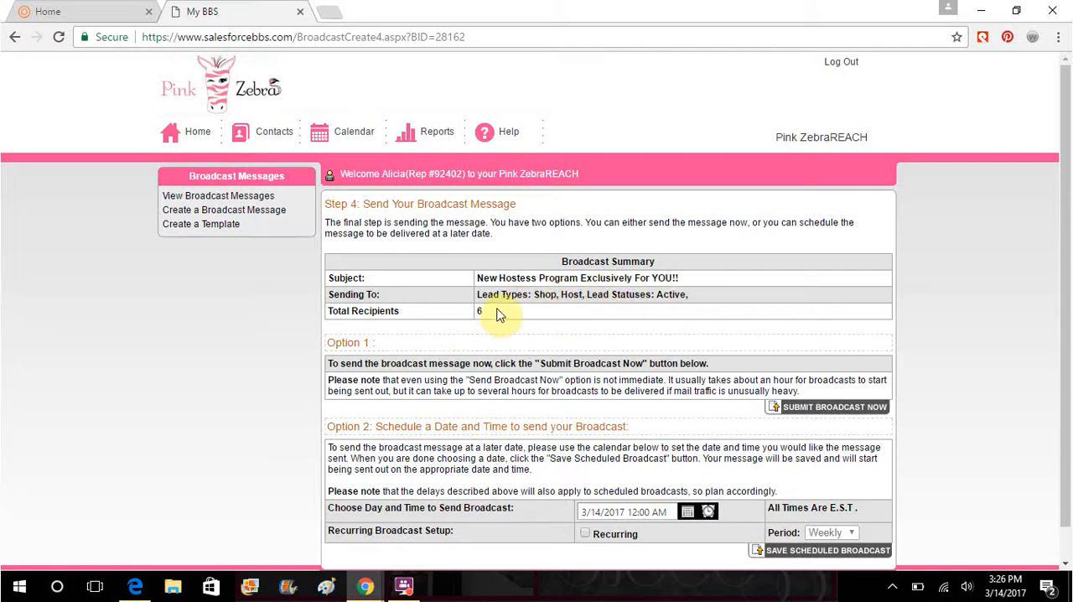
pyautogui.scroll(-3)
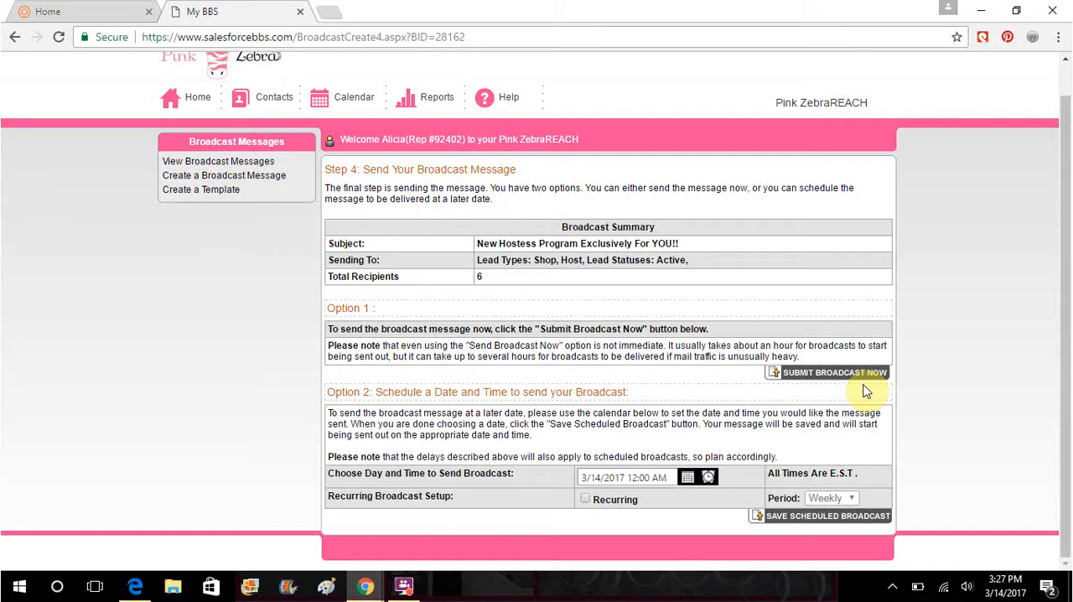
pyautogui.moveTo(814, 379)
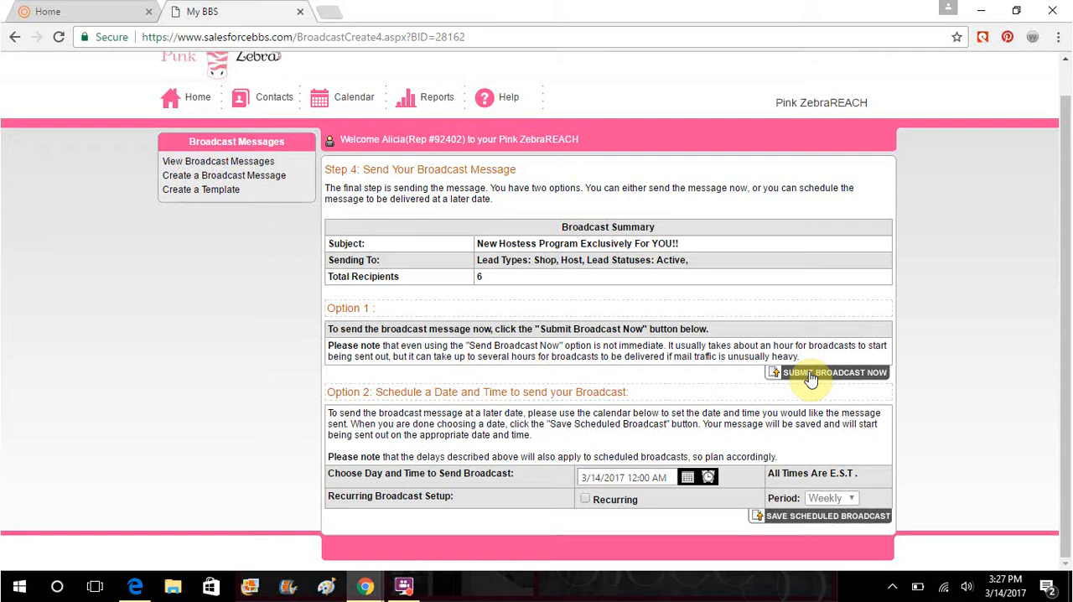
pyautogui.click(684, 477)
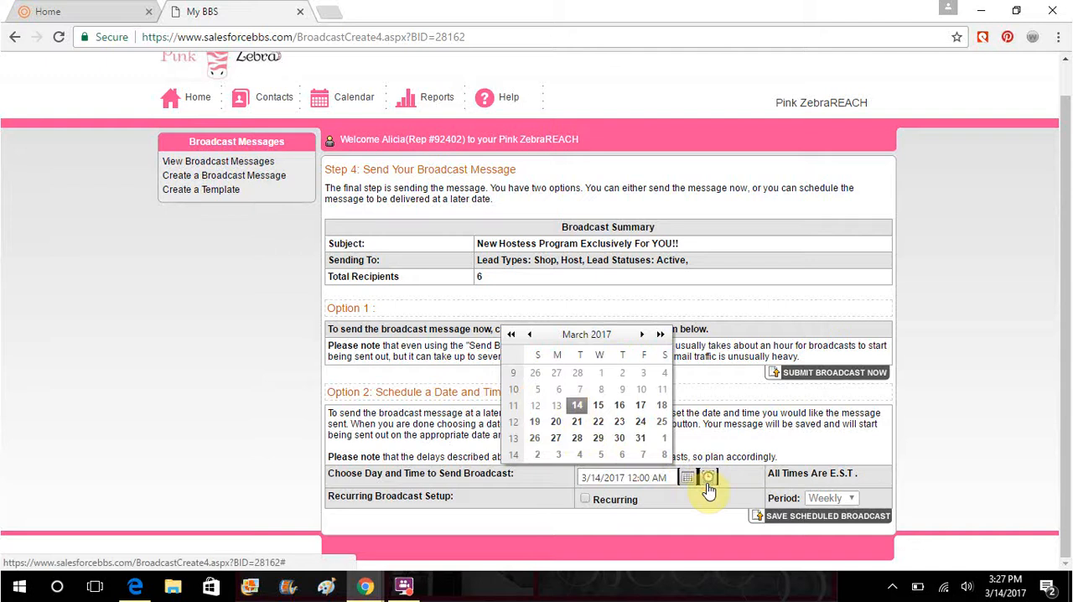
pyautogui.click(708, 476)
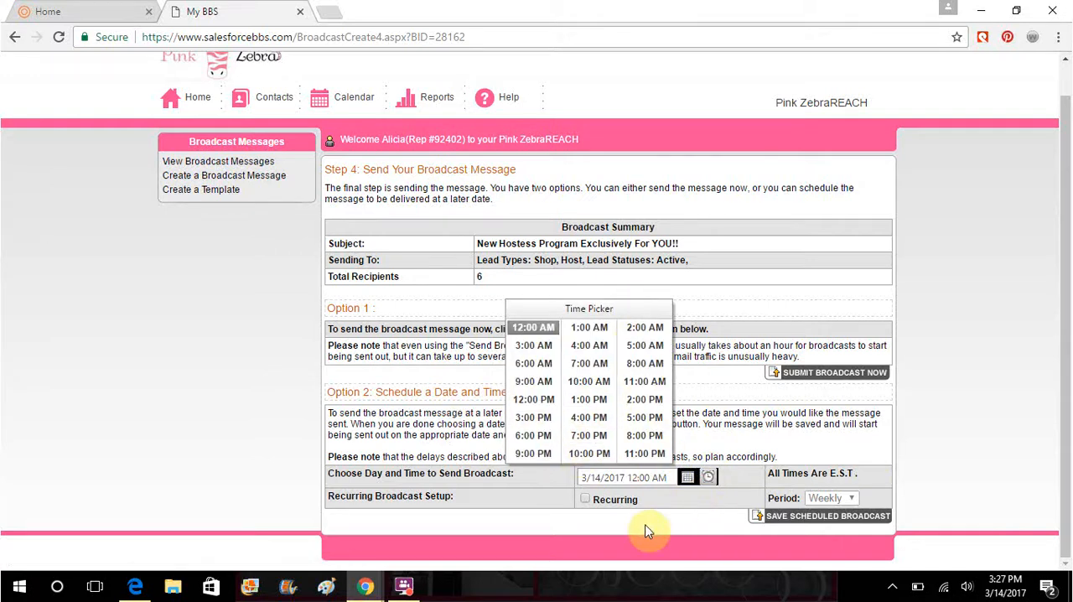
pyautogui.moveTo(830, 527)
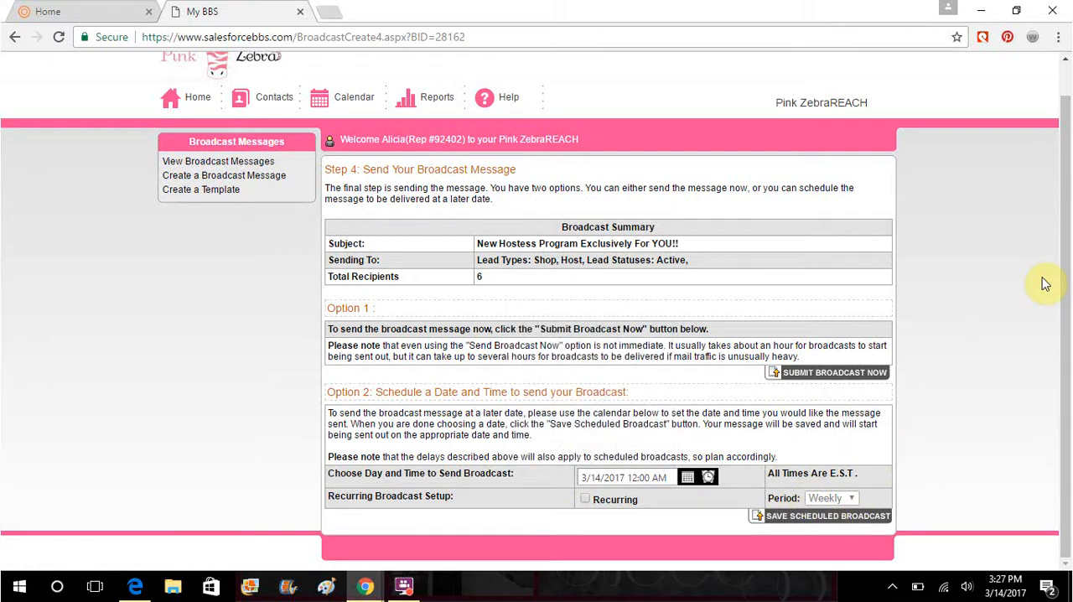
pyautogui.moveTo(191, 187)
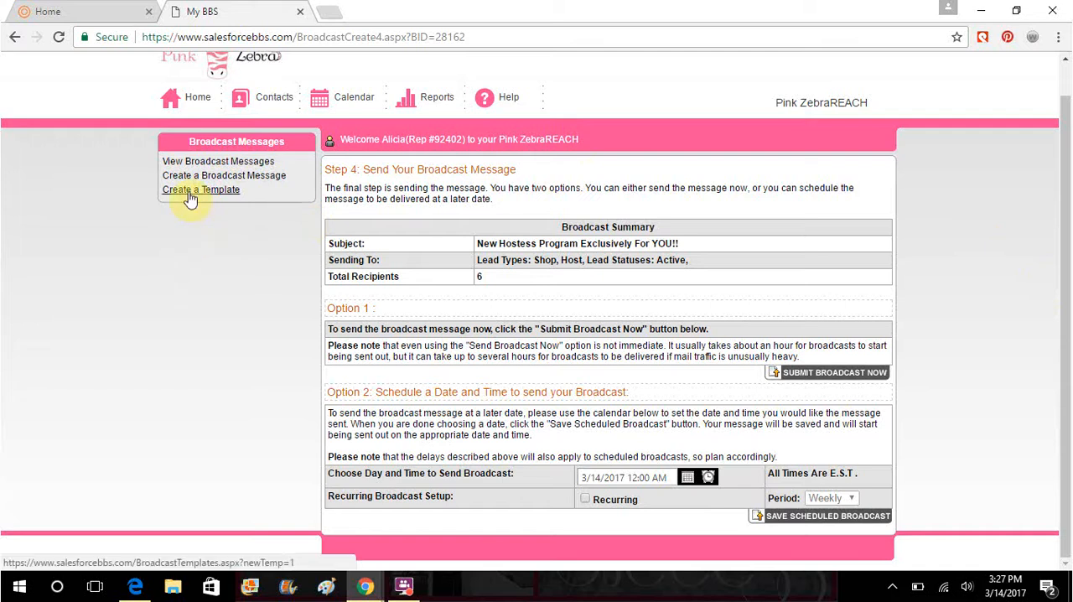
pyautogui.moveTo(191, 161)
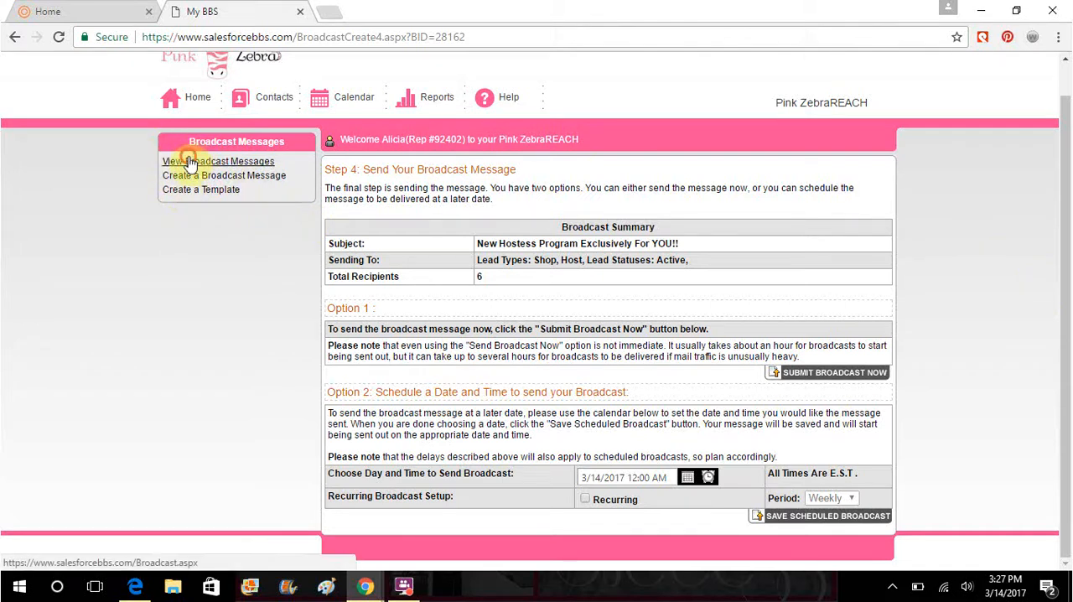
pyautogui.click(218, 161)
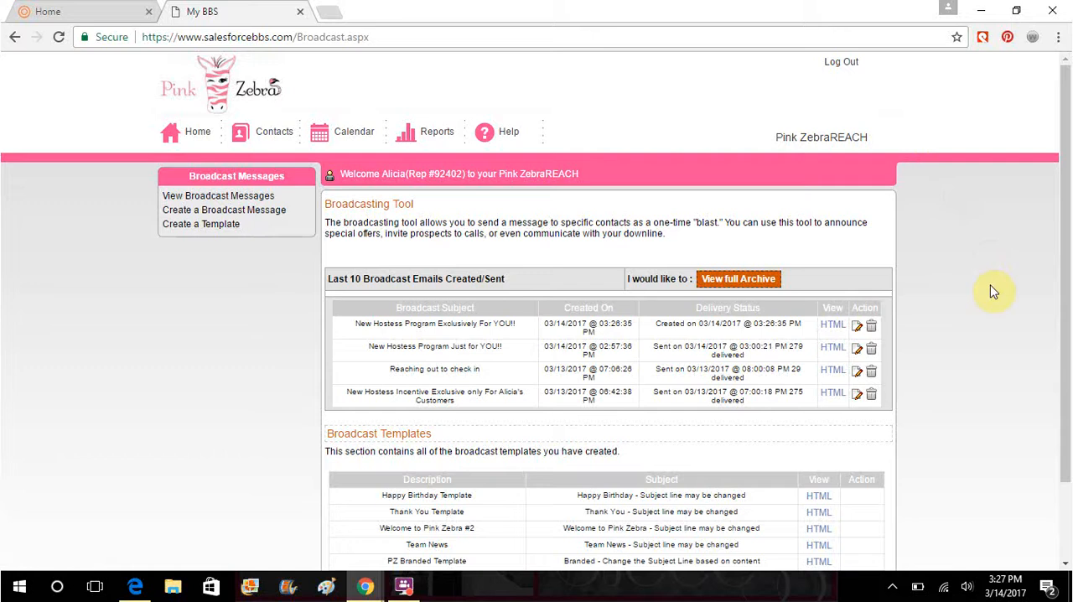
pyautogui.moveTo(556, 372)
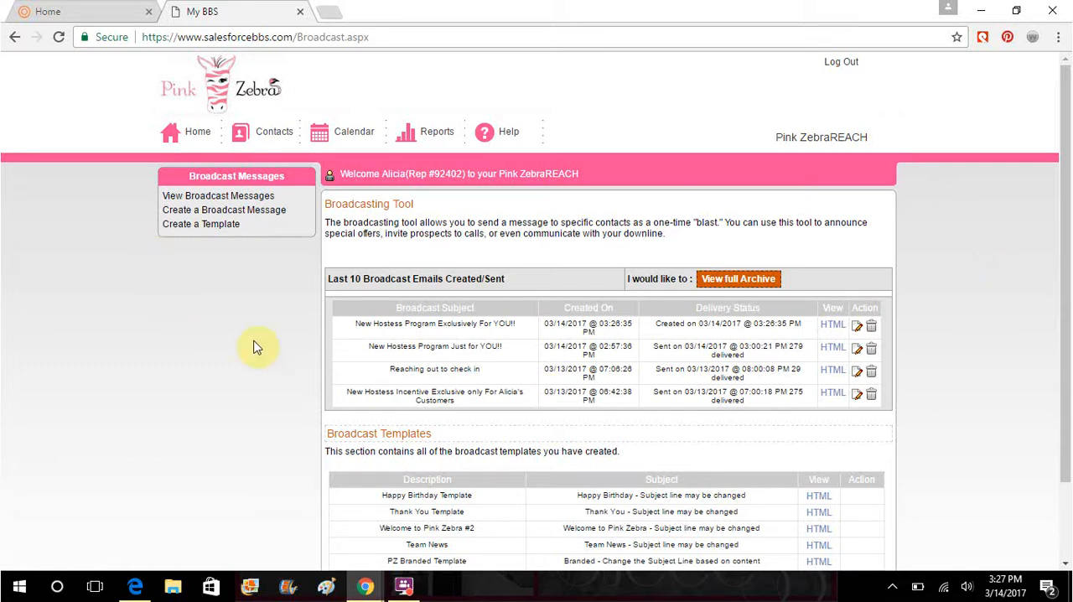
pyautogui.moveTo(1067, 125)
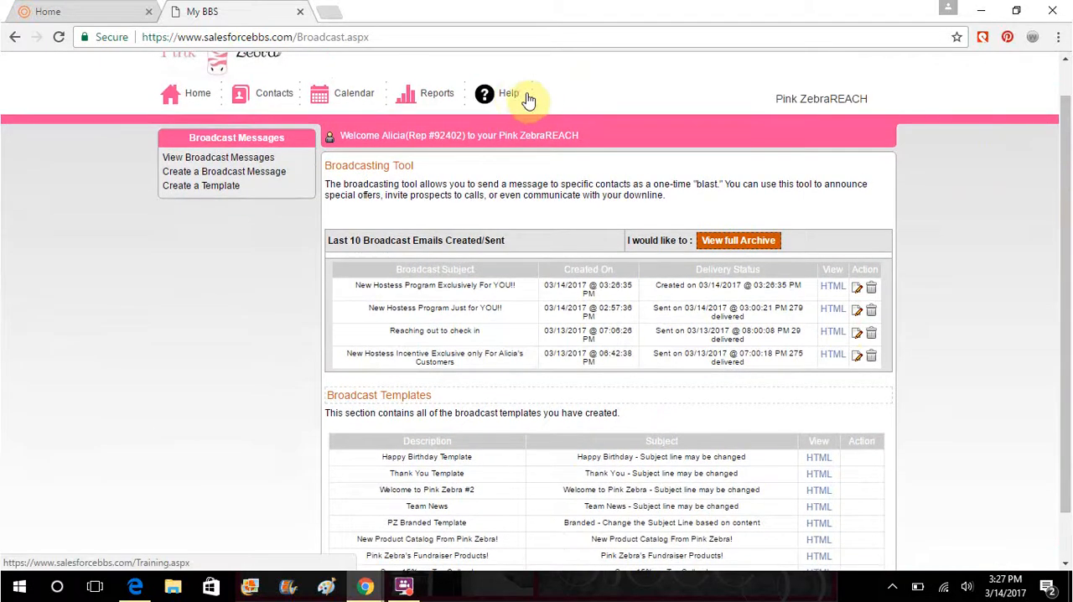
# - Go to Help and read through the General FAQs page
pyautogui.click(503, 94)
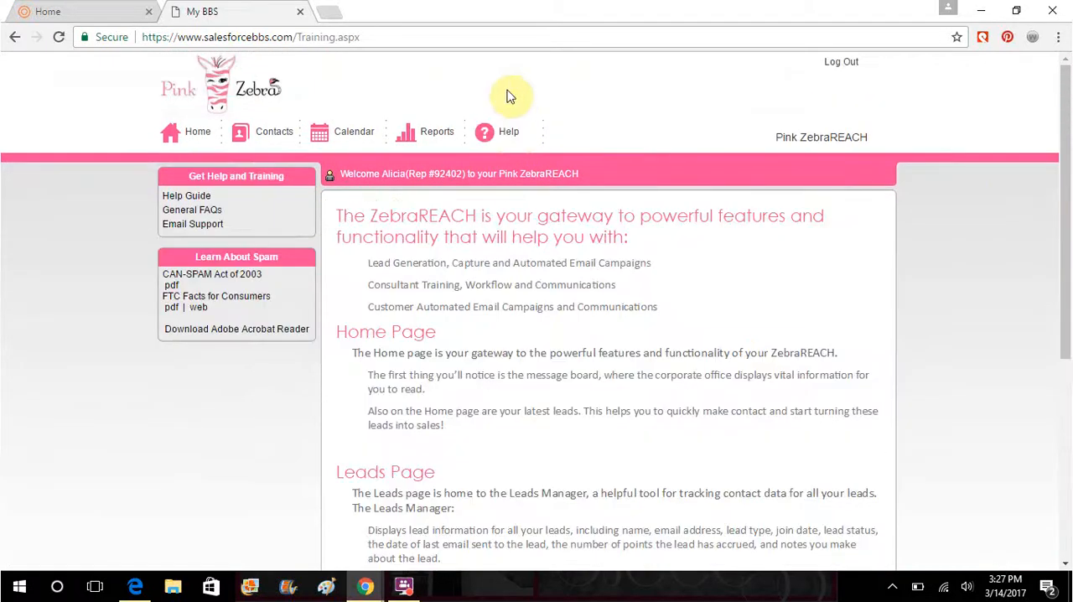
pyautogui.click(191, 210)
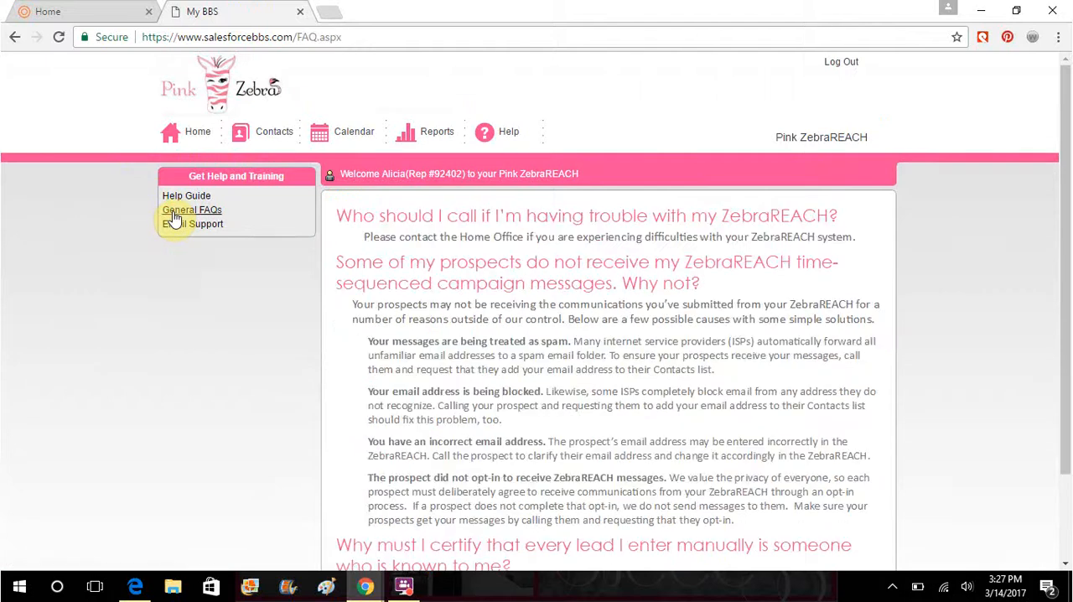
pyautogui.scroll(-3)
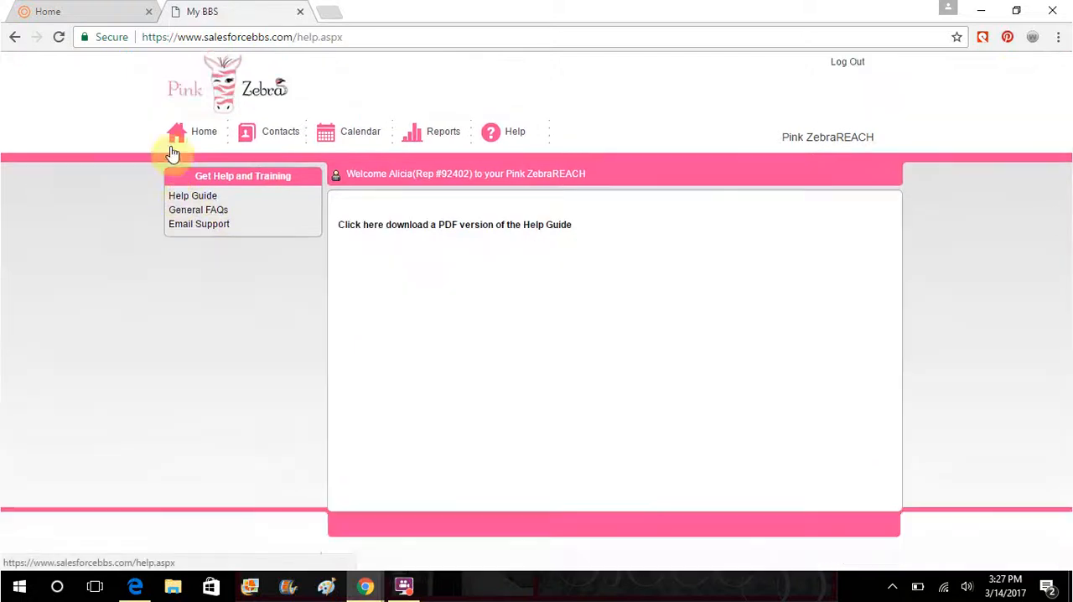
pyautogui.moveTo(449, 235)
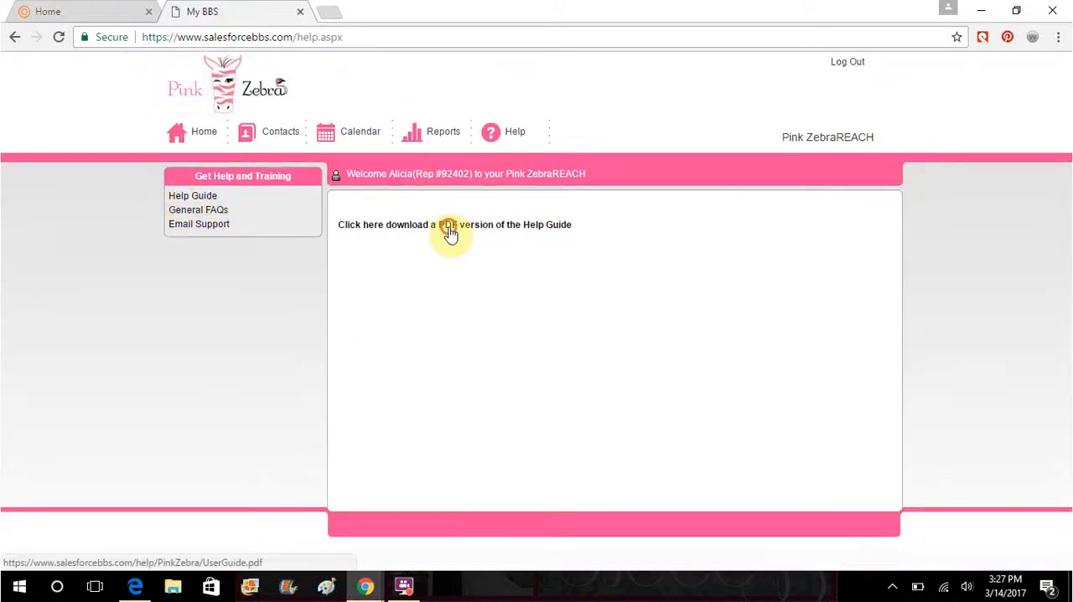
pyautogui.click(449, 224)
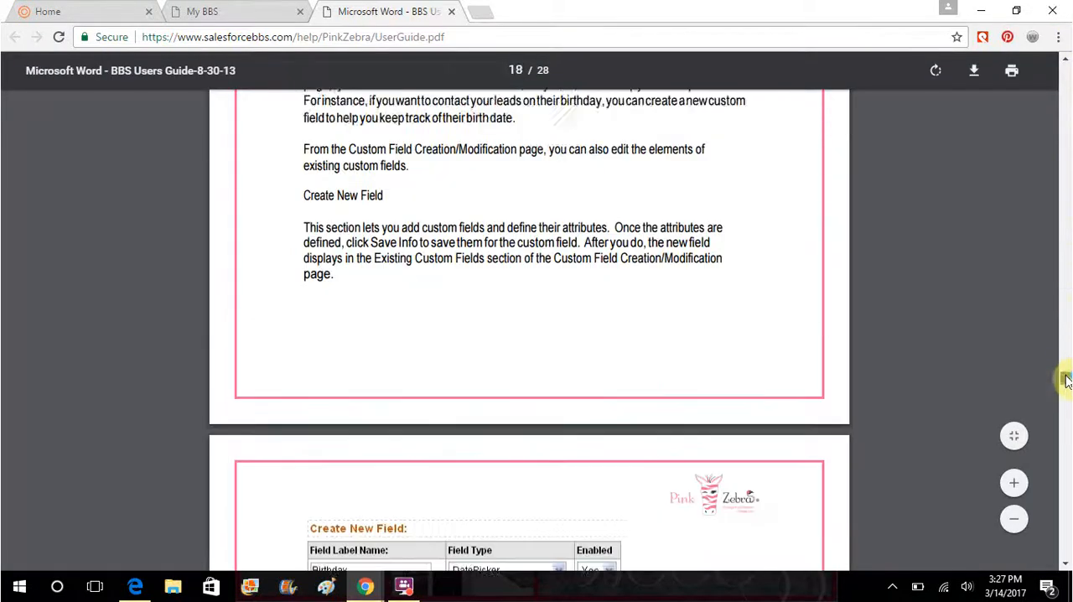
pyautogui.scroll(-3)
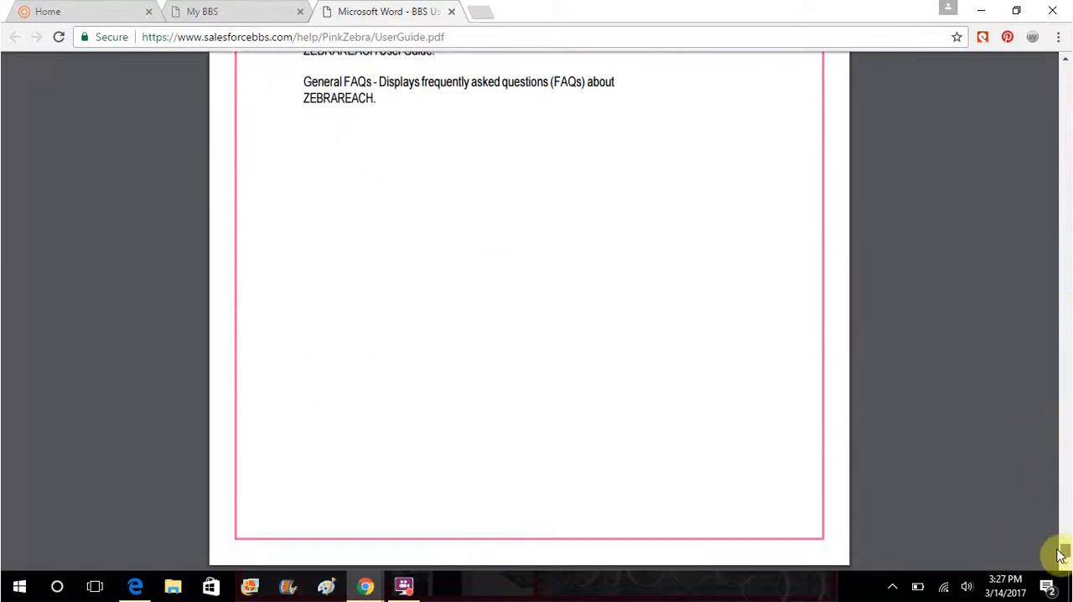
pyautogui.scroll(-3)
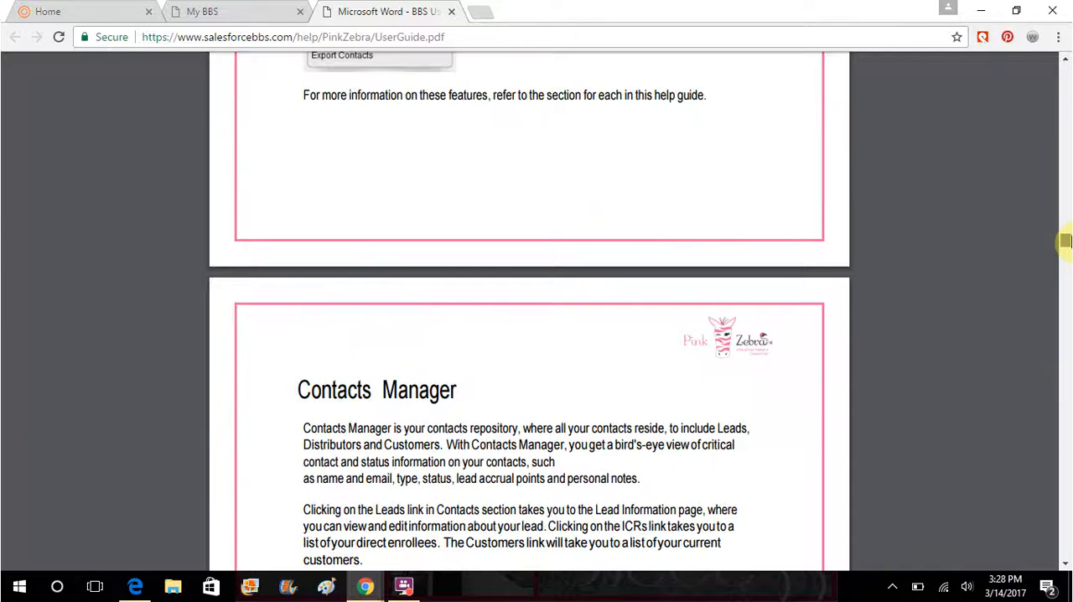
pyautogui.scroll(-3)
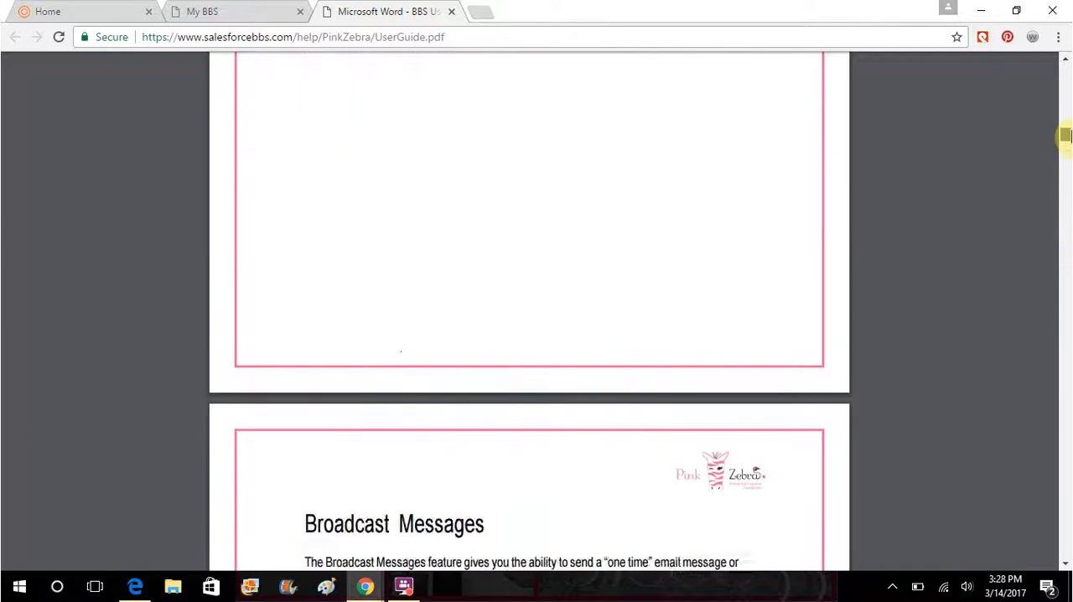
pyautogui.scroll(3)
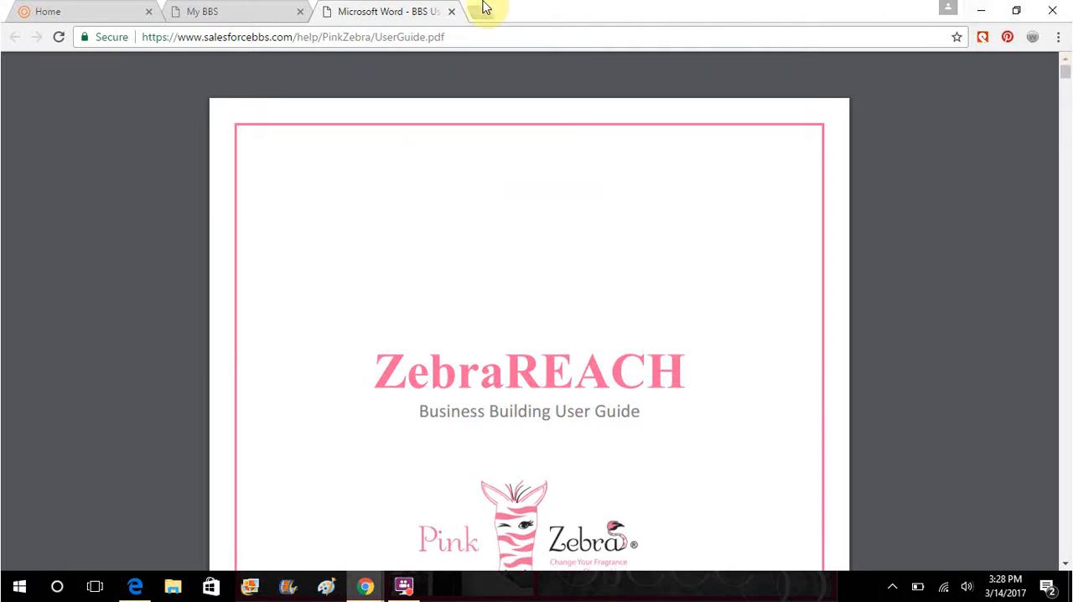
pyautogui.click(450, 10)
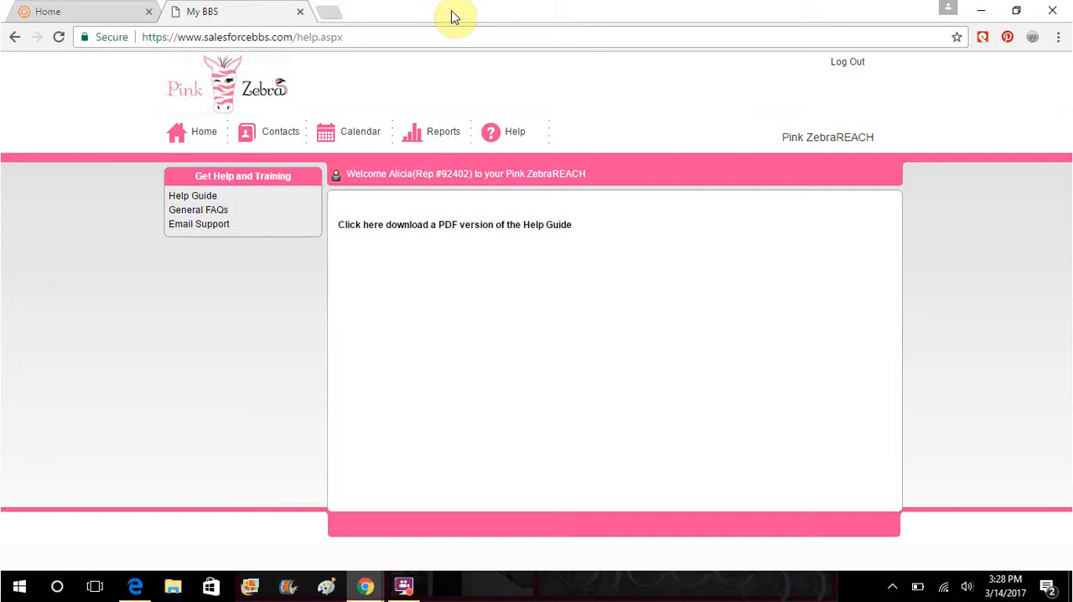
pyautogui.moveTo(267, 131)
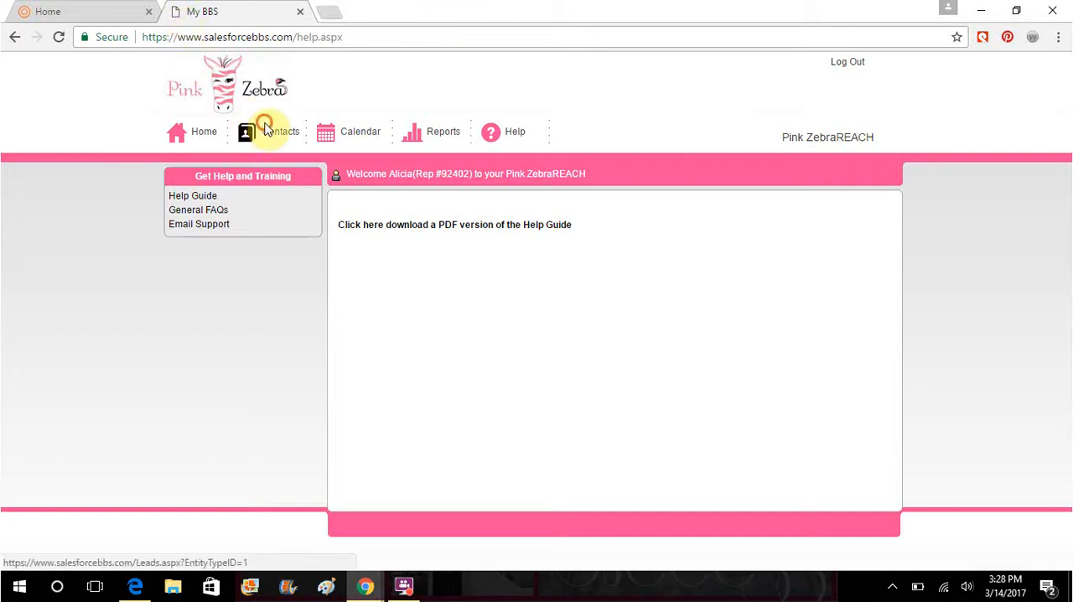
# - Reach the Leads Manager via Contacts and start an Add a Lead form
pyautogui.click(282, 131)
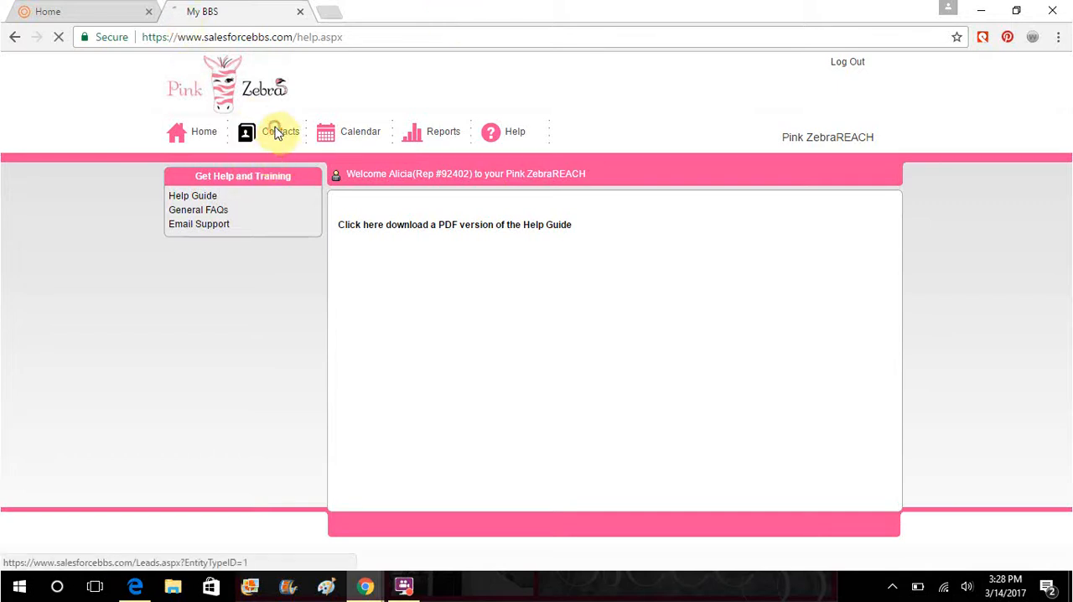
pyautogui.click(280, 130)
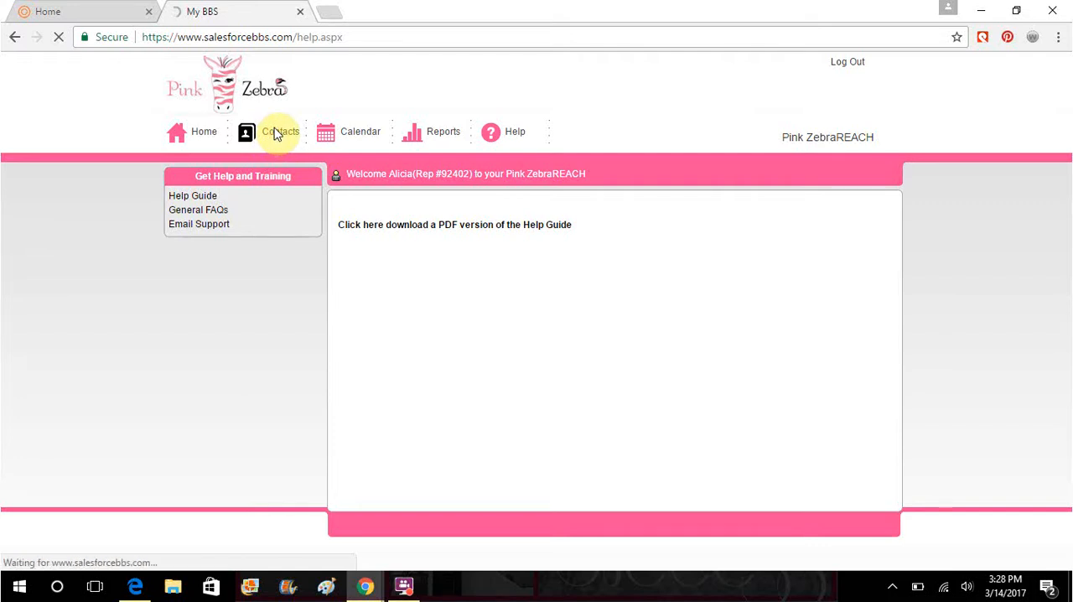
pyautogui.click(280, 131)
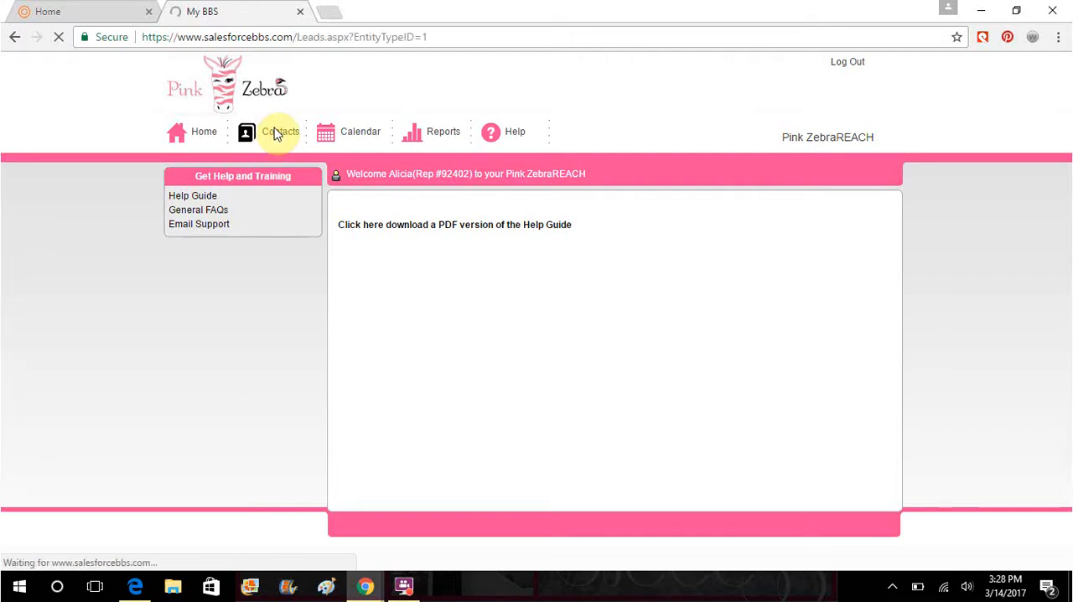
pyautogui.click(275, 131)
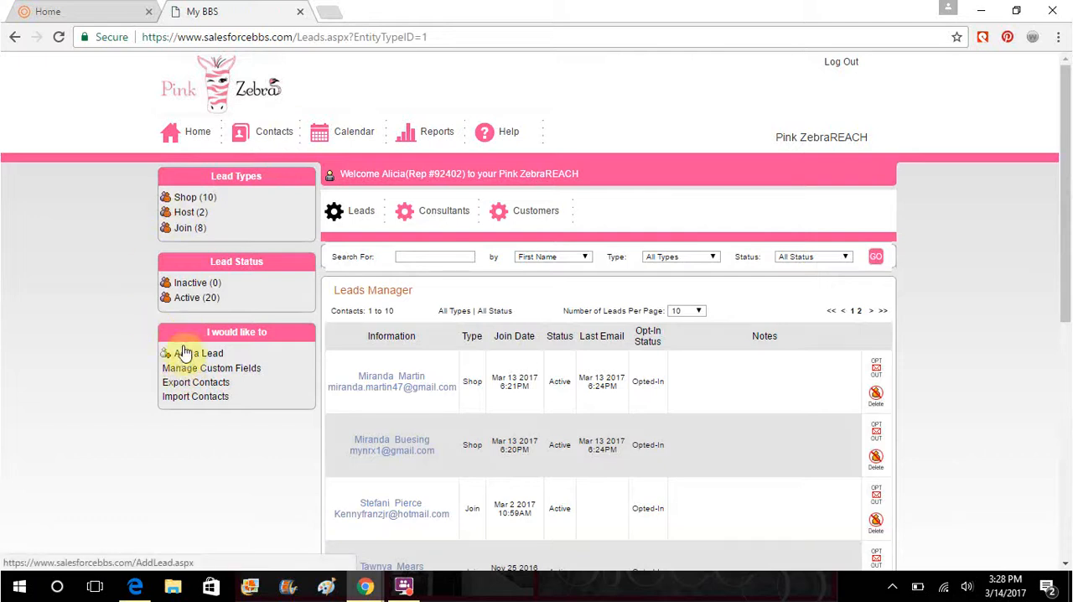
pyautogui.click(198, 352)
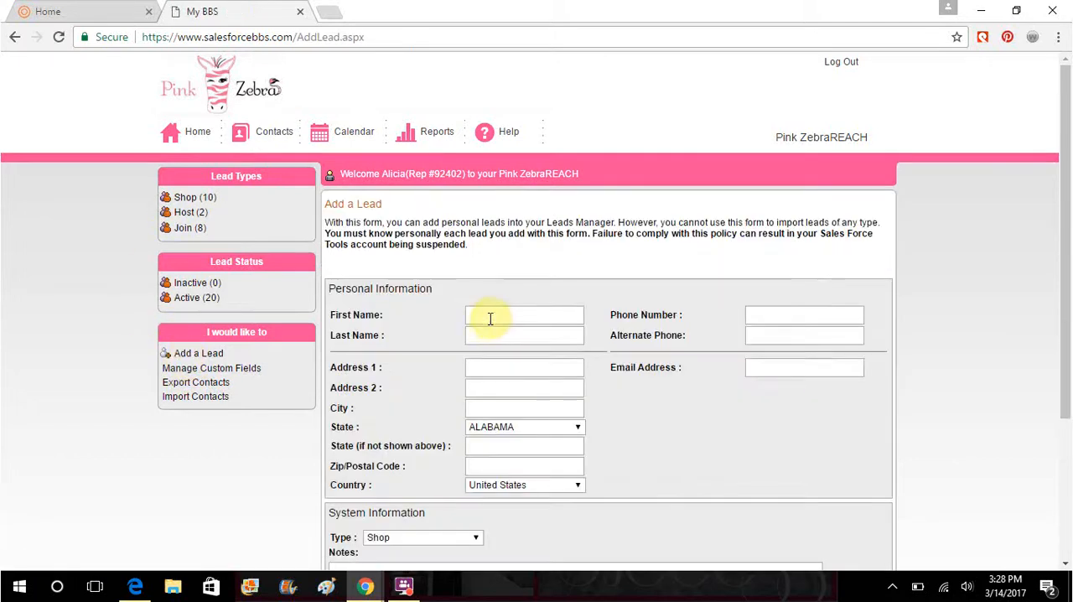
pyautogui.moveTo(717, 363)
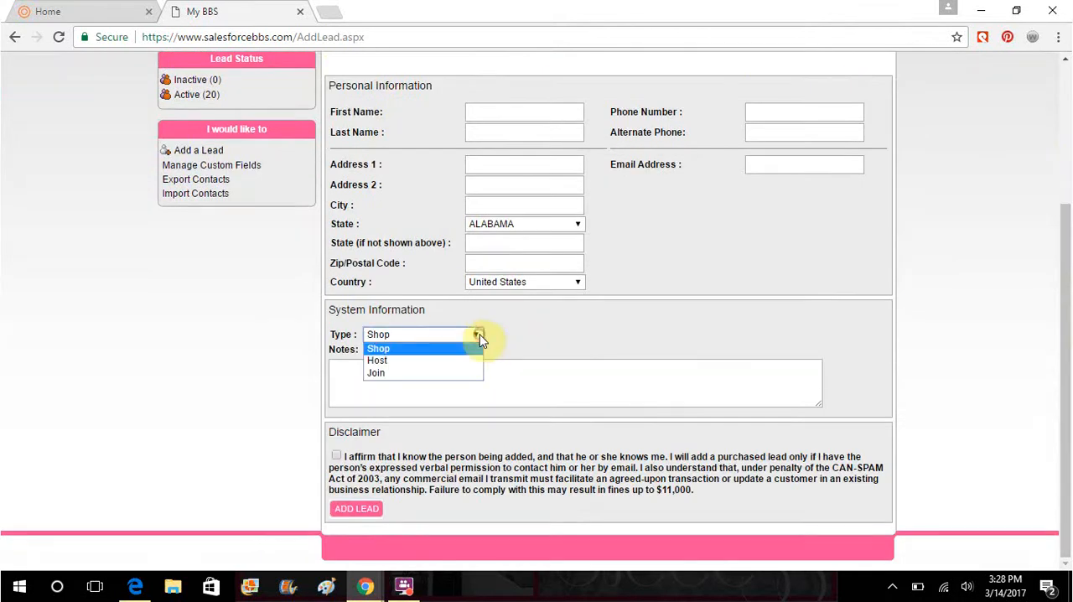
# - Choose Host as the lead Type and move into the Notes box
pyautogui.click(375, 359)
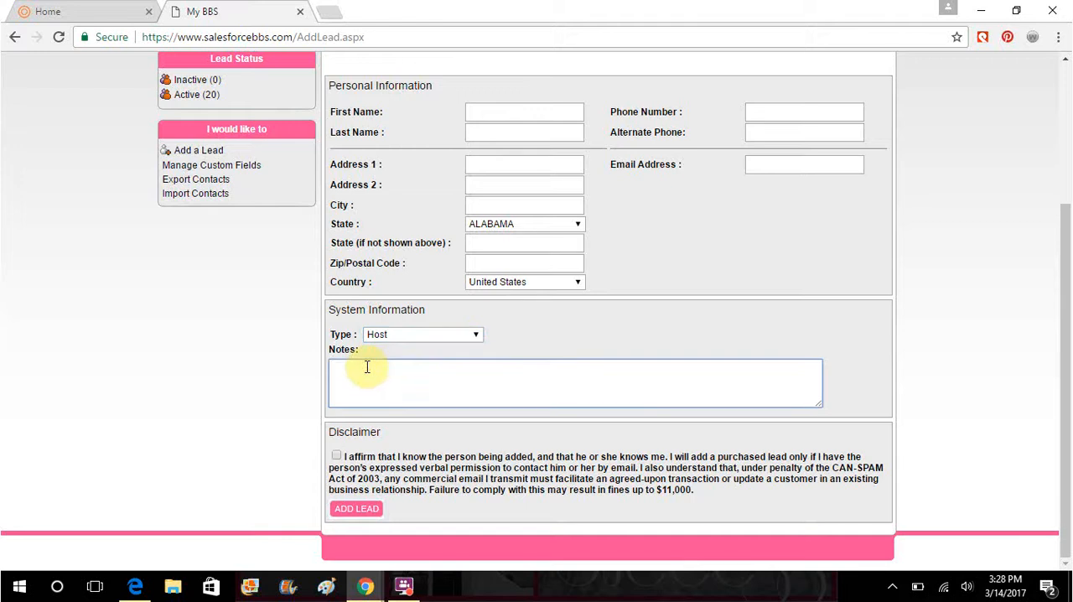
pyautogui.click(367, 382)
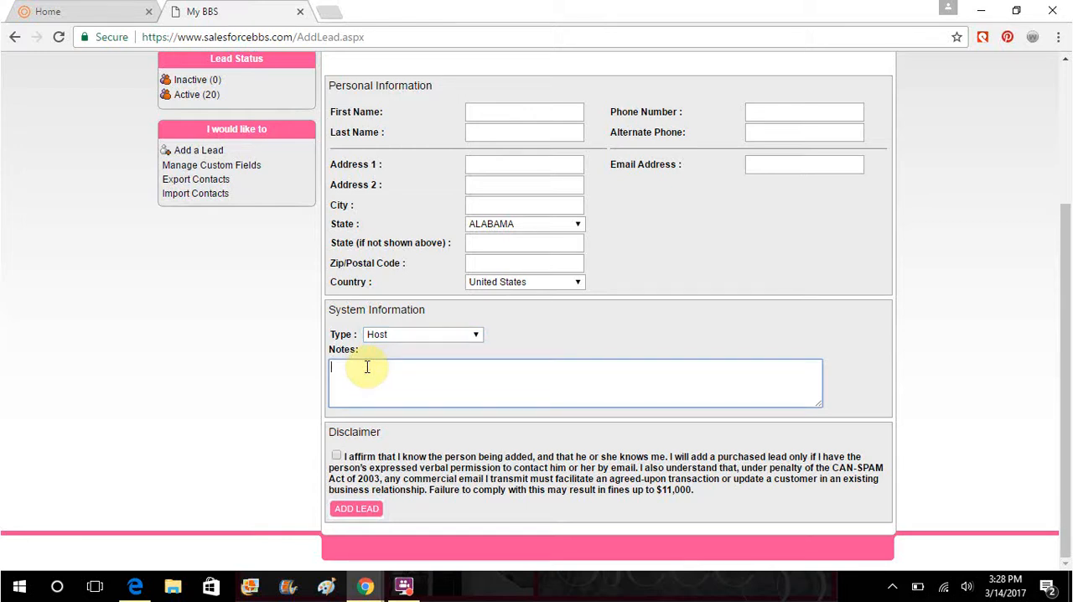
pyautogui.moveTo(355, 509)
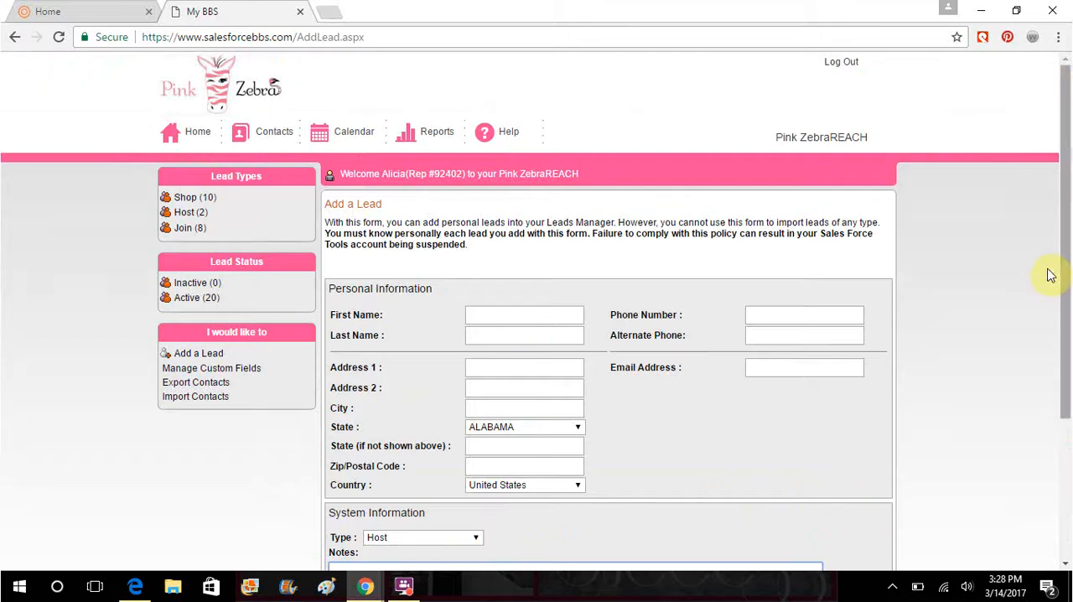
pyautogui.moveTo(949, 473)
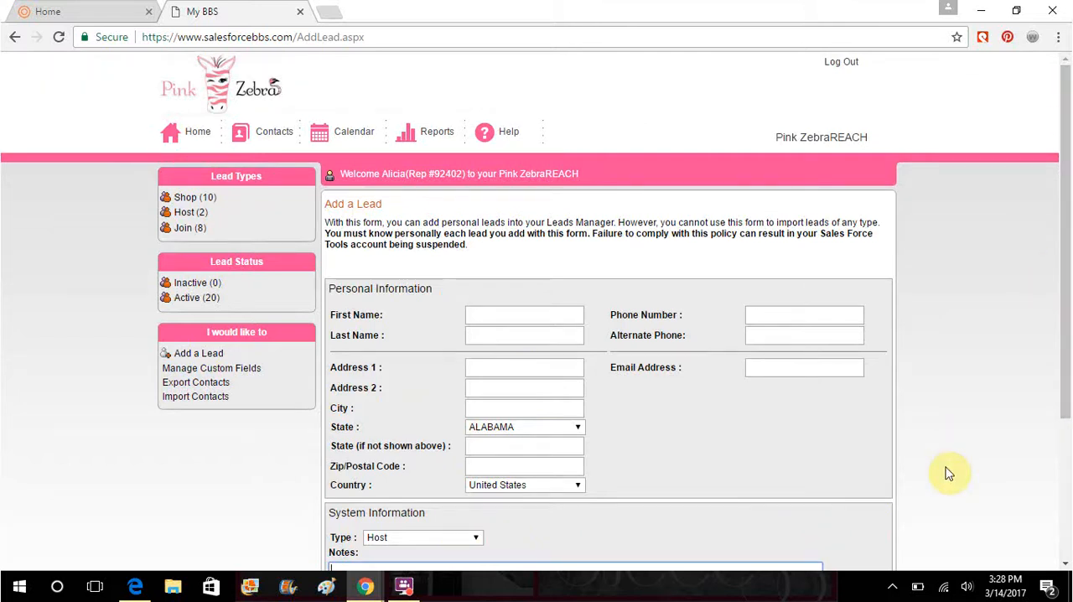
pyautogui.moveTo(80, 479)
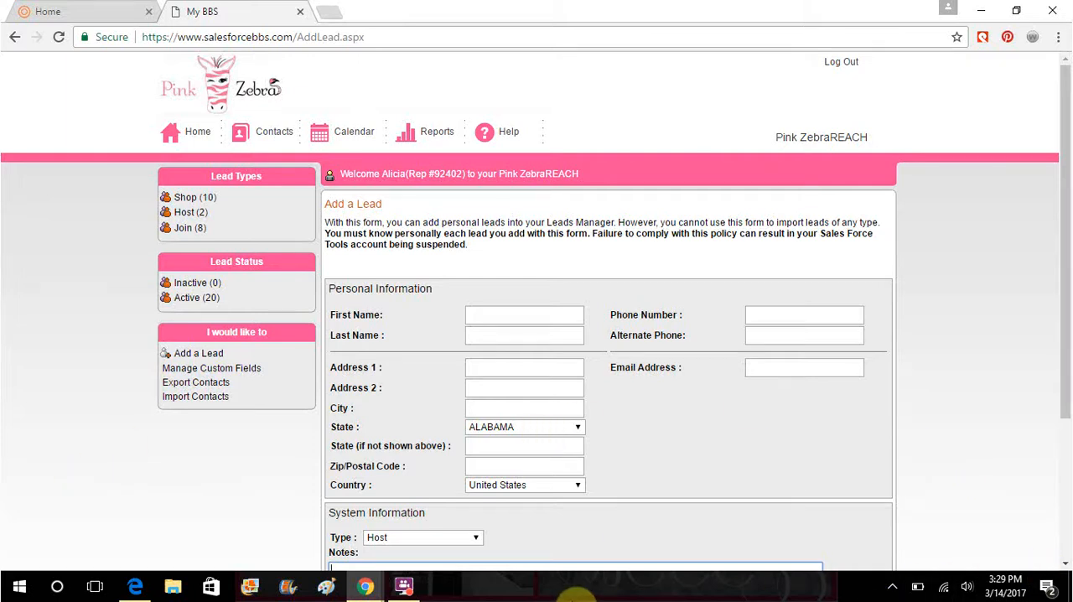
pyautogui.click(402, 587)
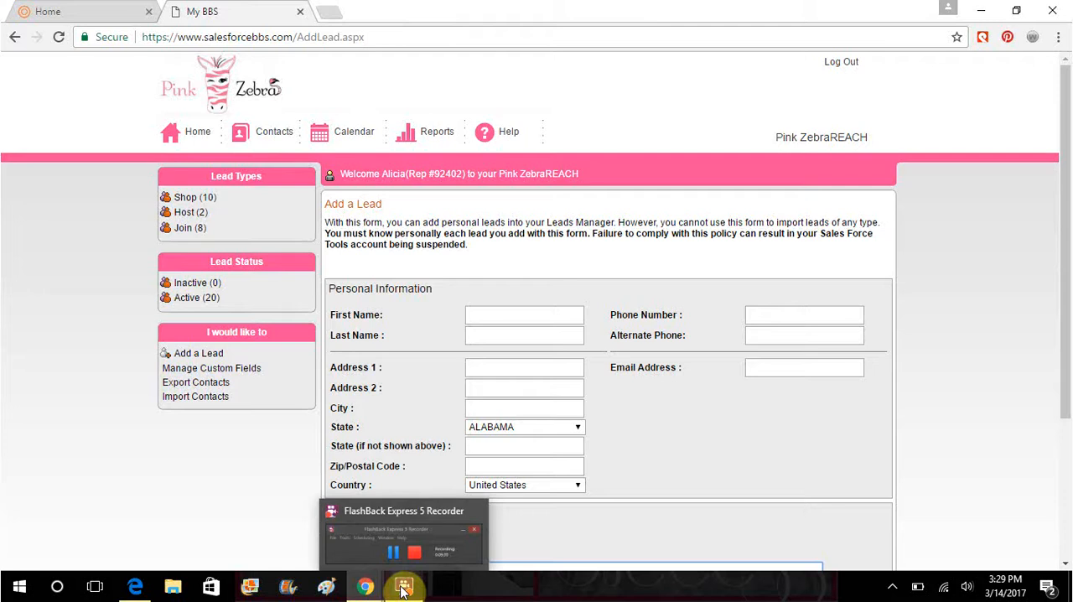